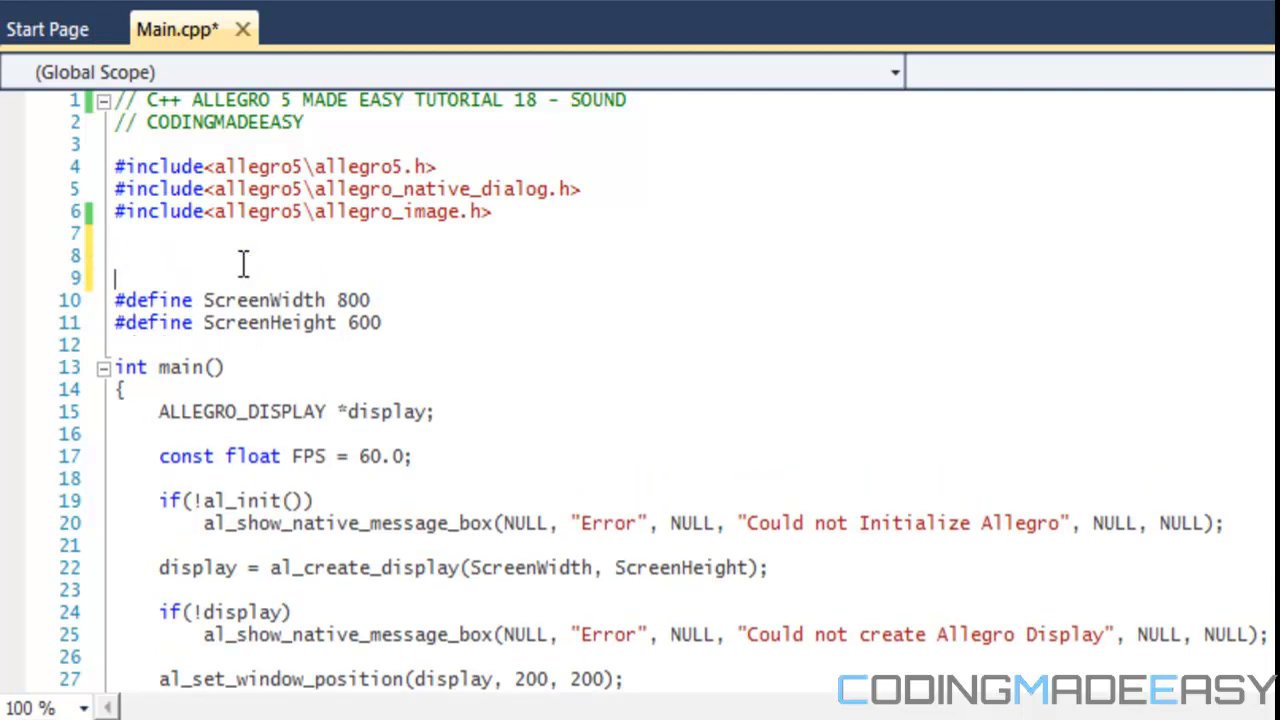
Delete the extra blank line after the #include lines and place the cursor on line 7
key(Backspace)
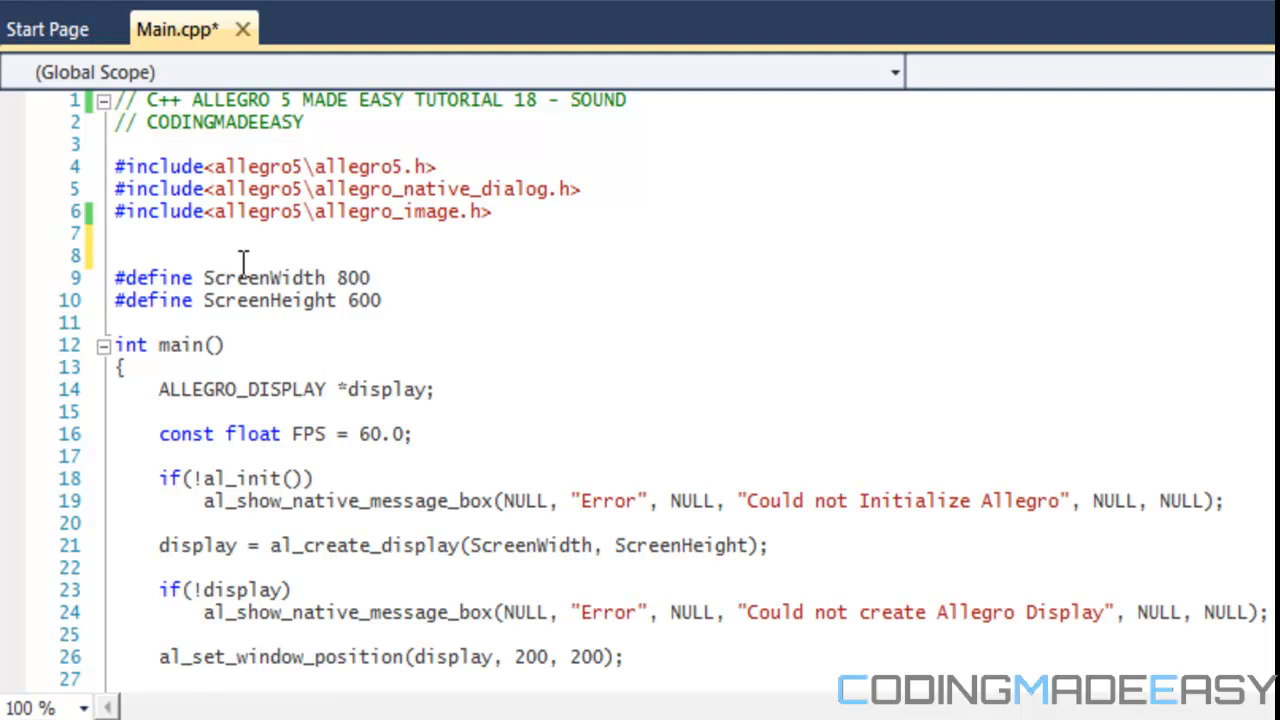
click(115, 233)
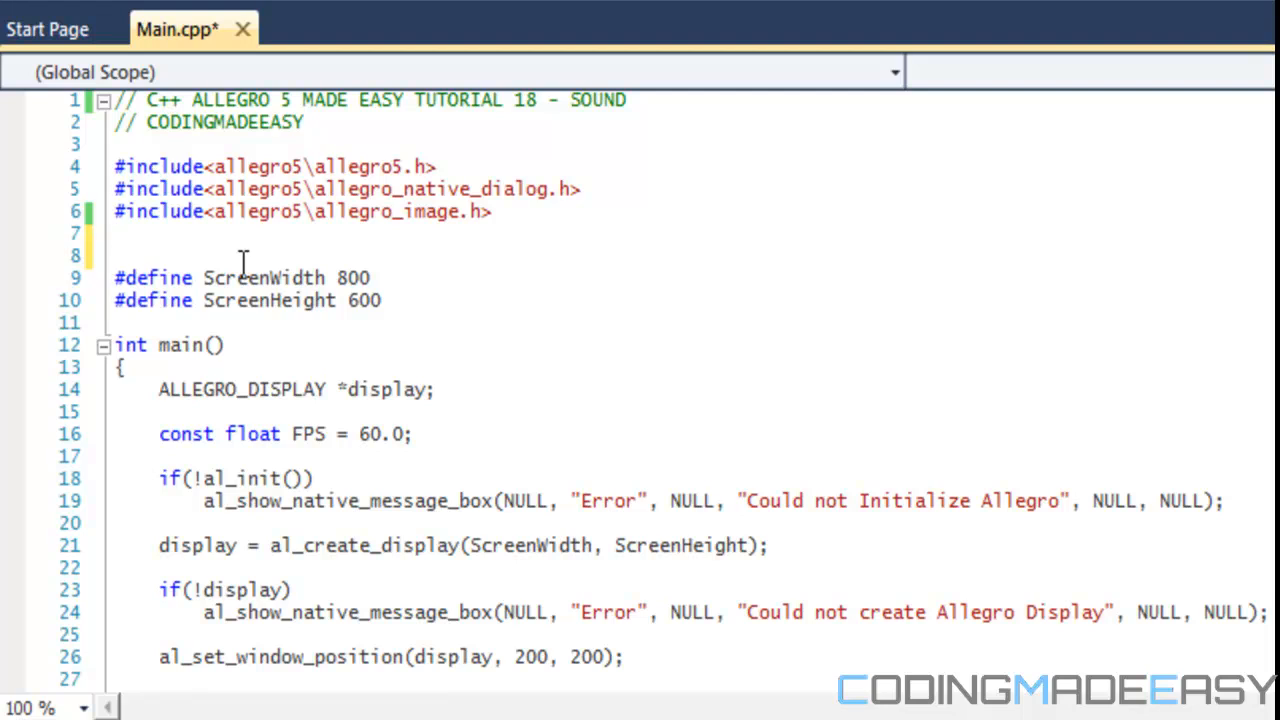
click(117, 233)
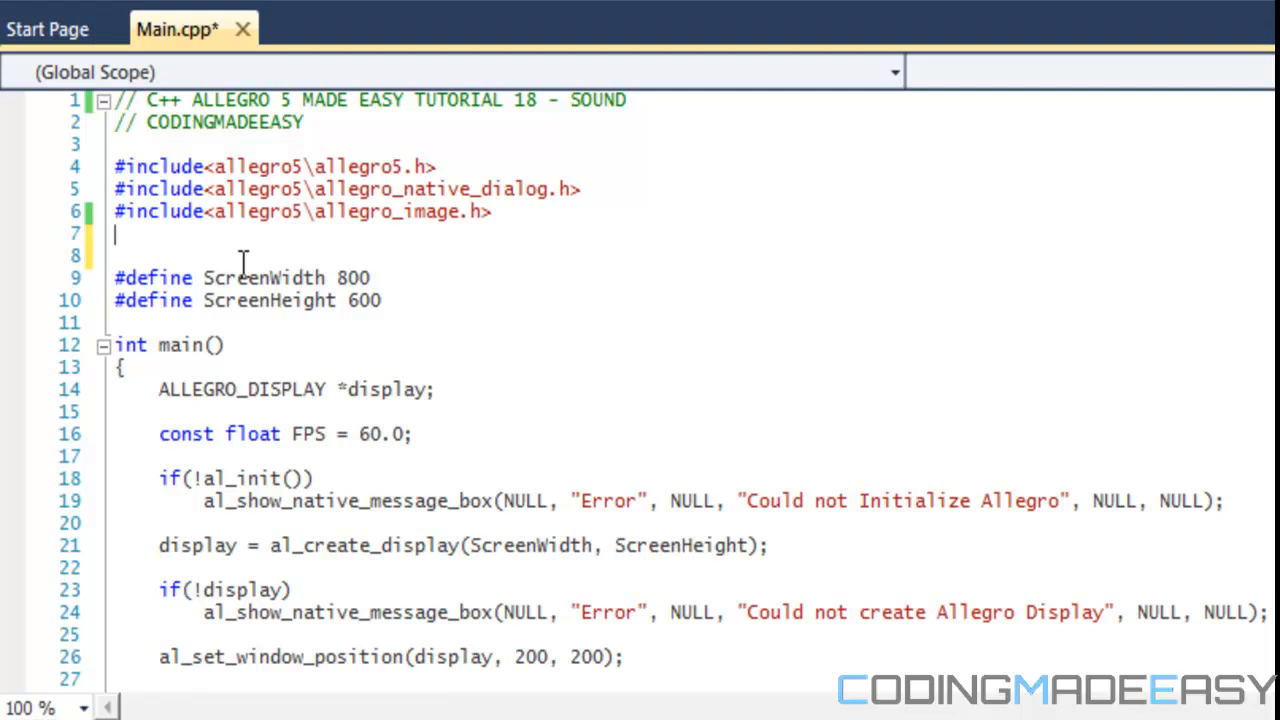
Add #include<allegro5\allegro_audio.h> and an audio codec include below the image include
text(#inc)
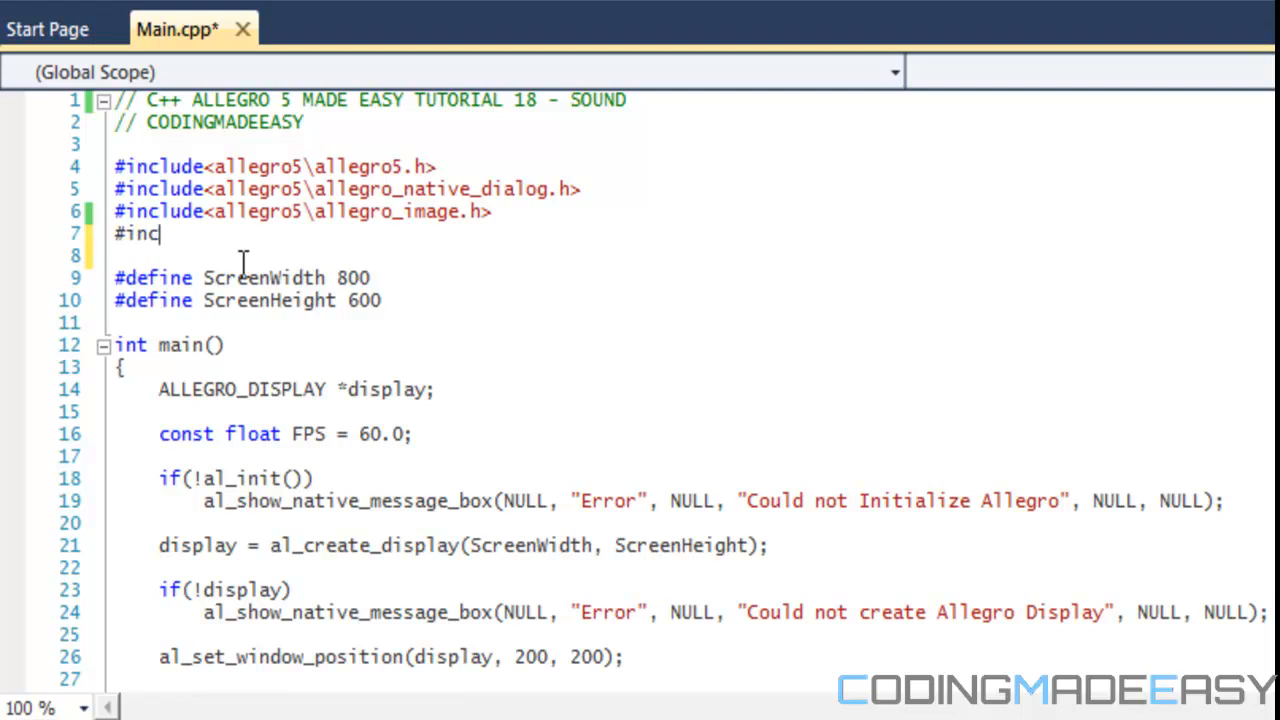
text(lude<allegro)
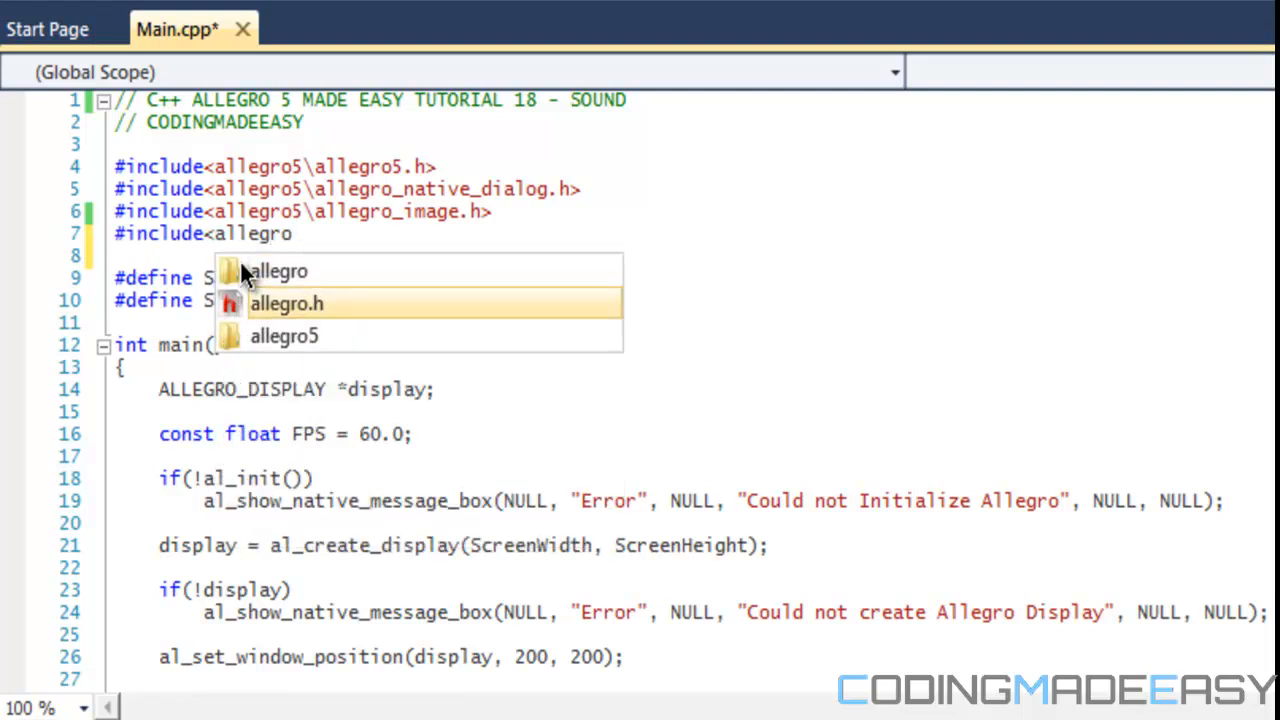
text(\allegro_audio.h>)
text(#include)
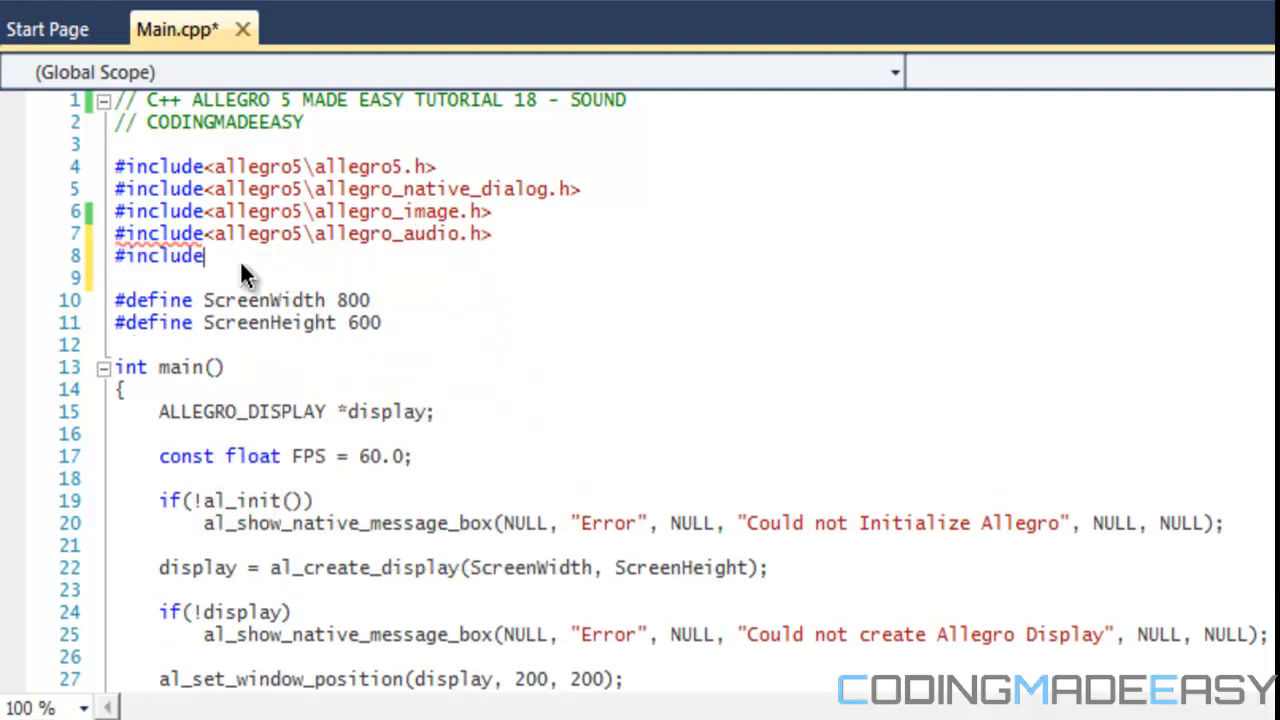
text(<allegro5\a)
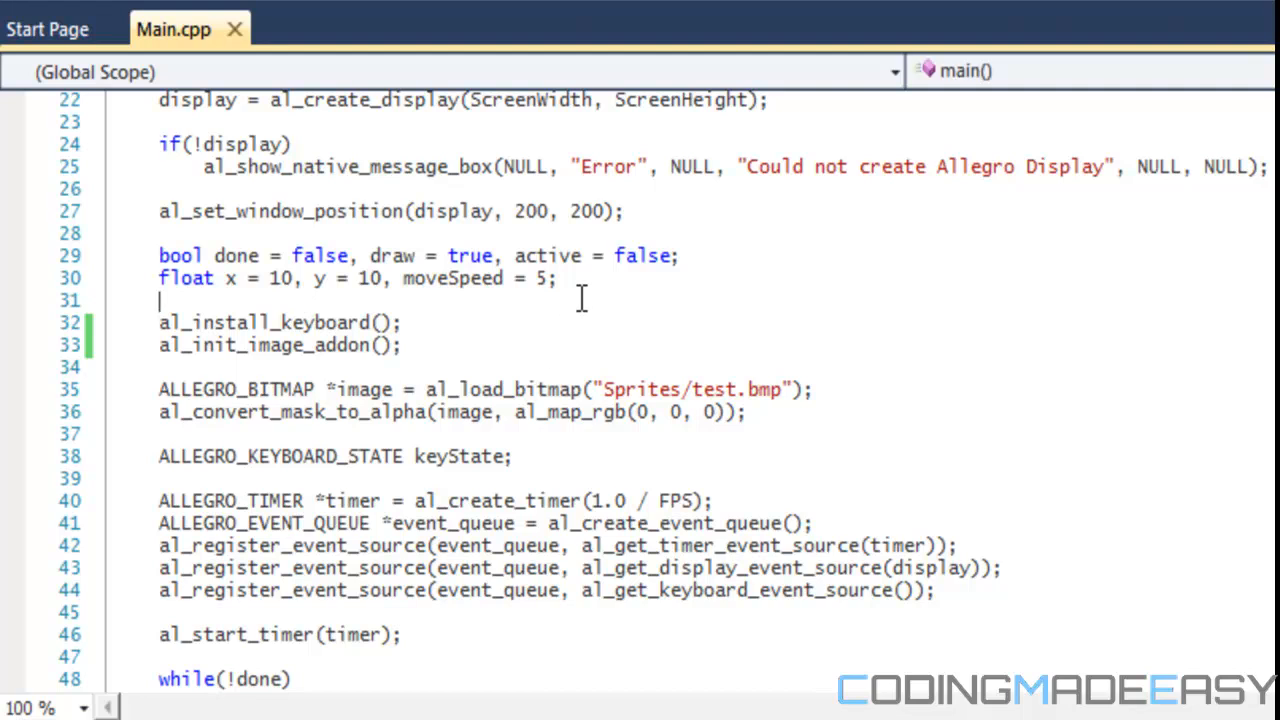
Add al_install_audio(); after al_install_keyboard(); in main's setup code
text(al)
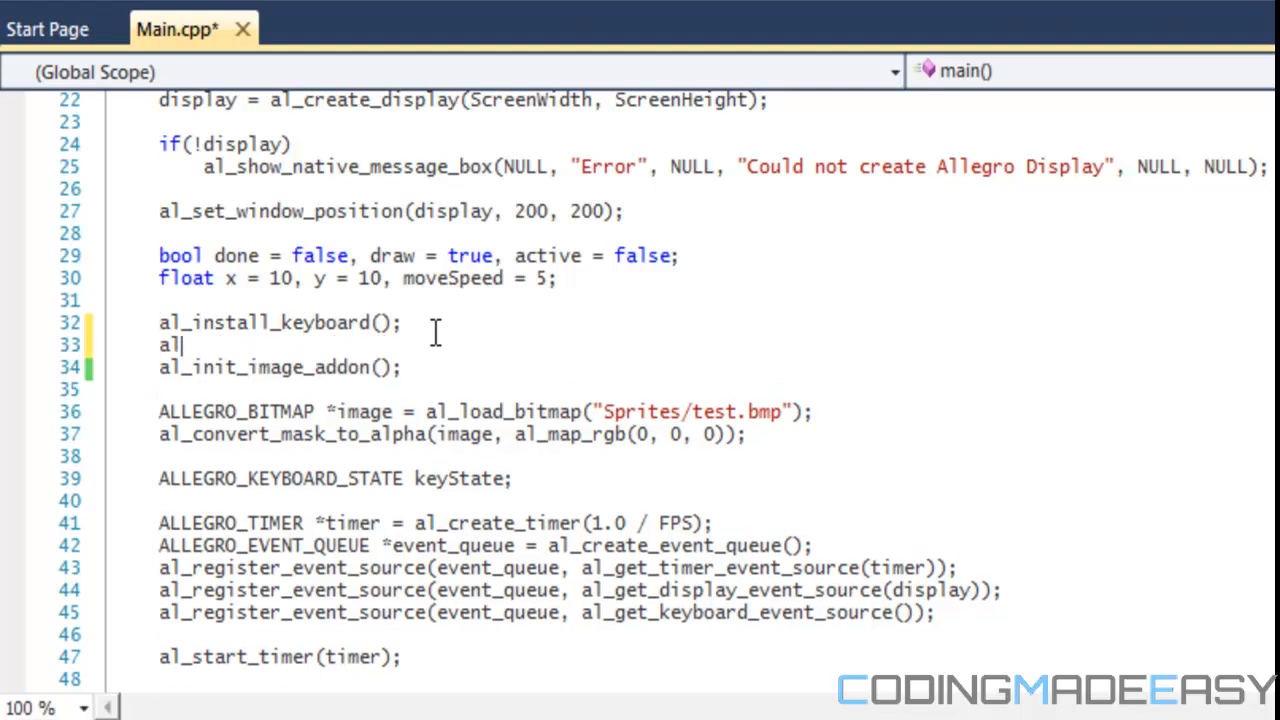
text(_)
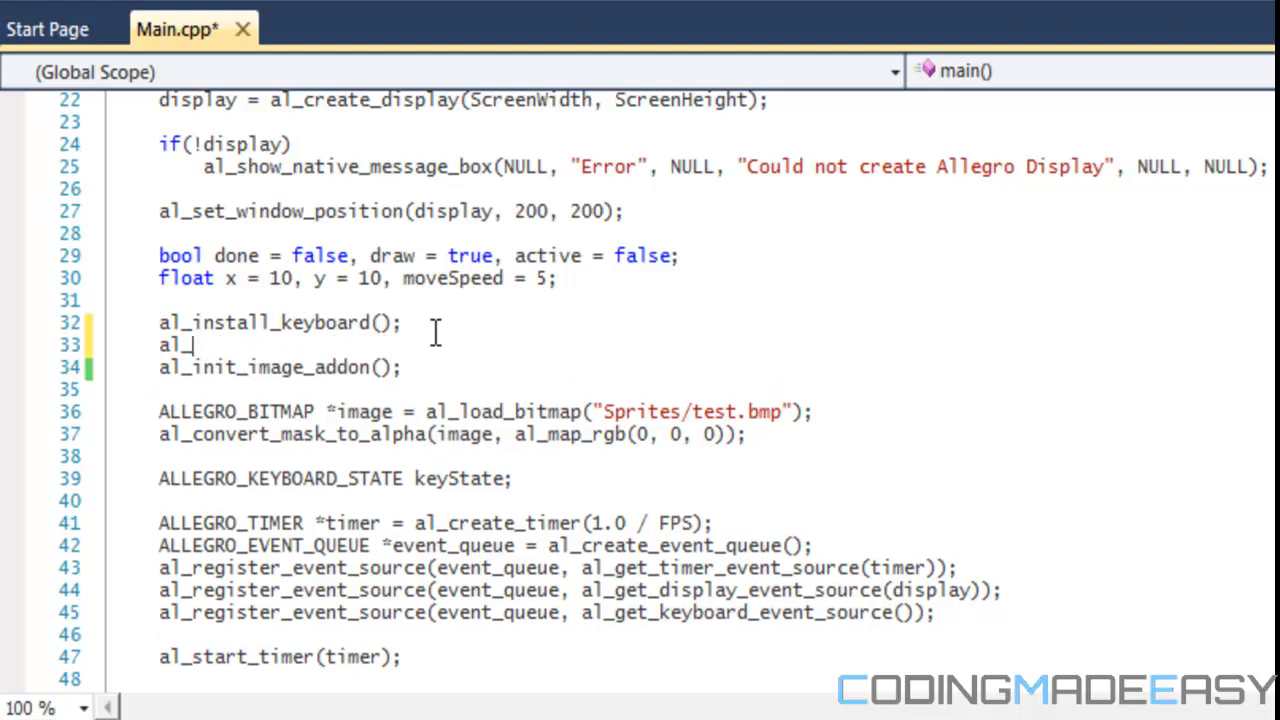
text(install)
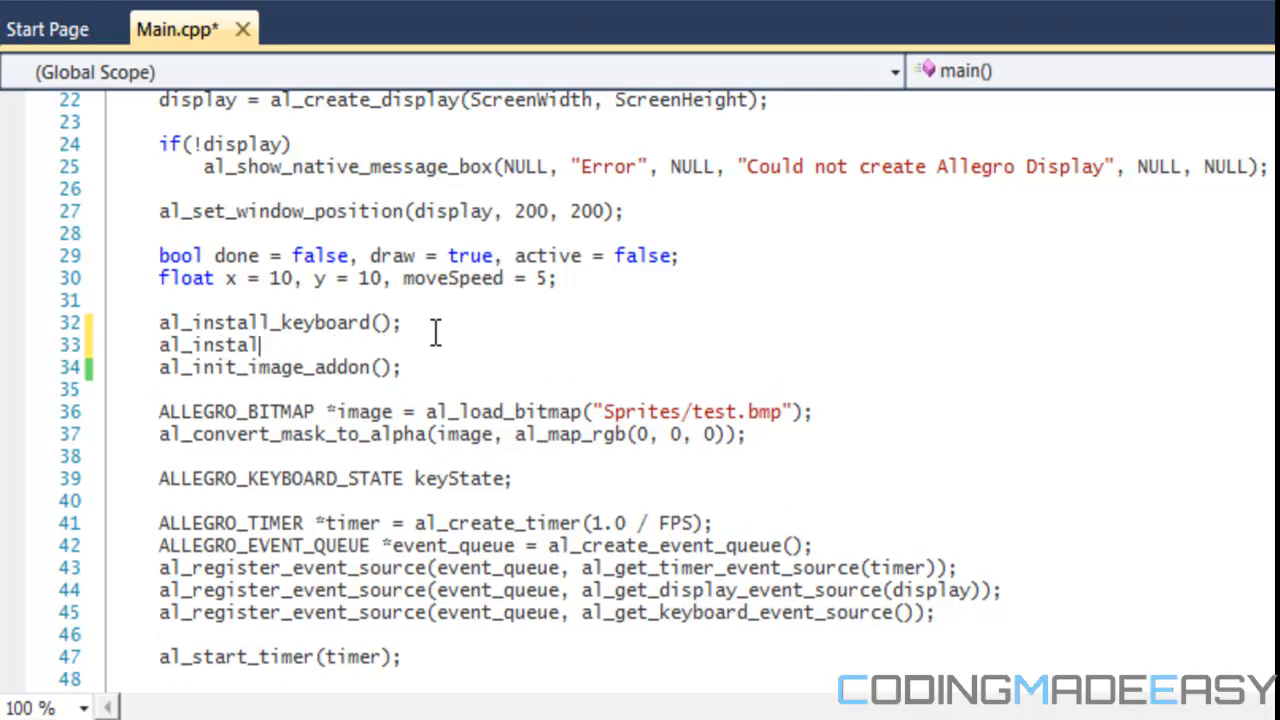
text(_au)
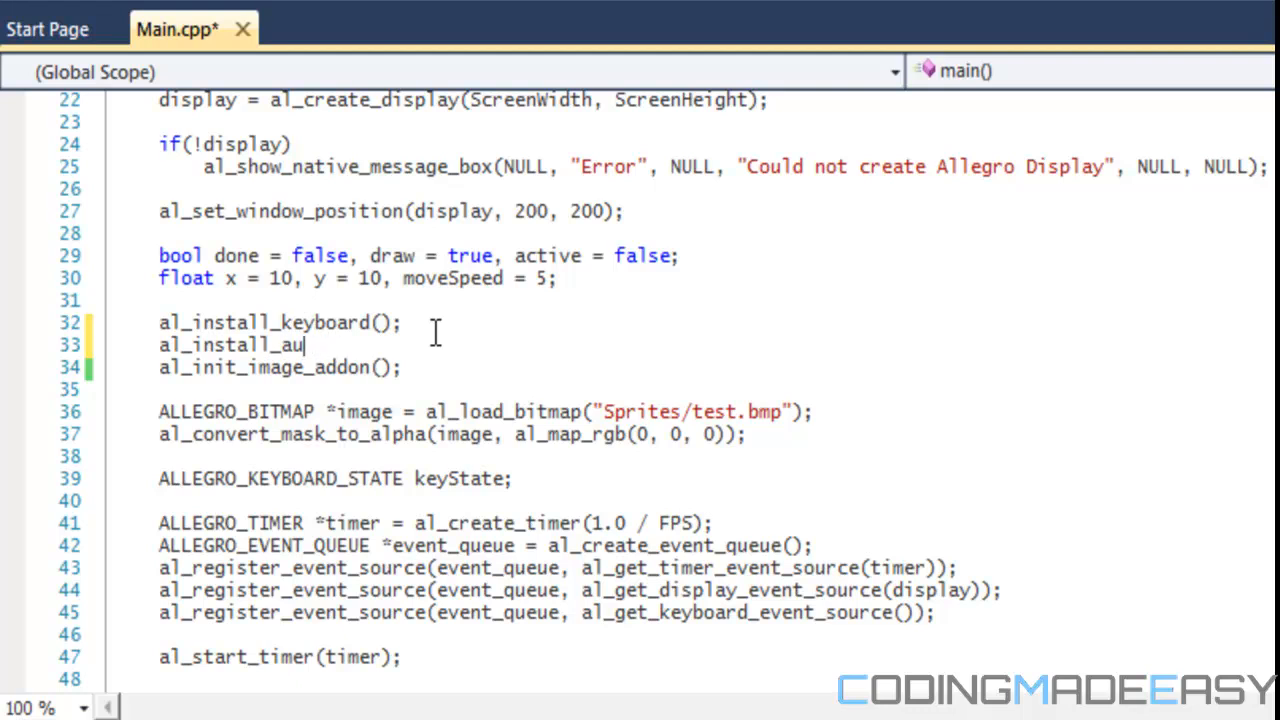
text(dio();)
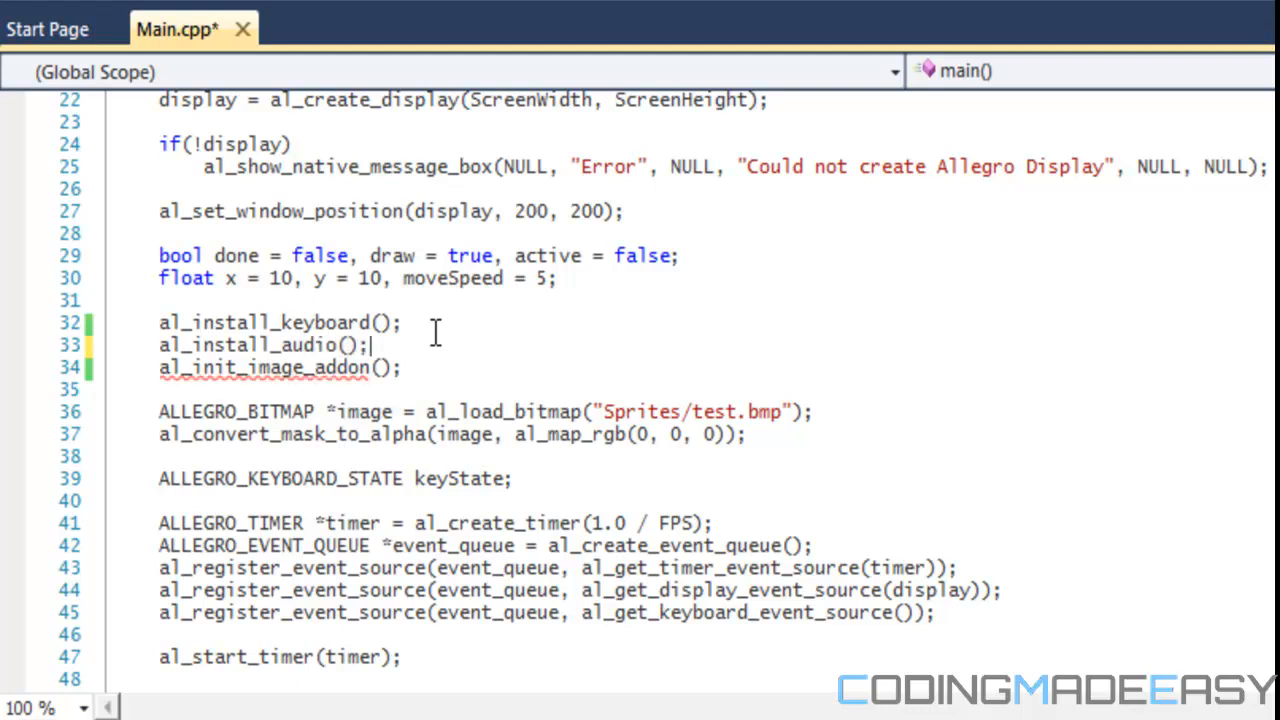
scroll(down, 3)
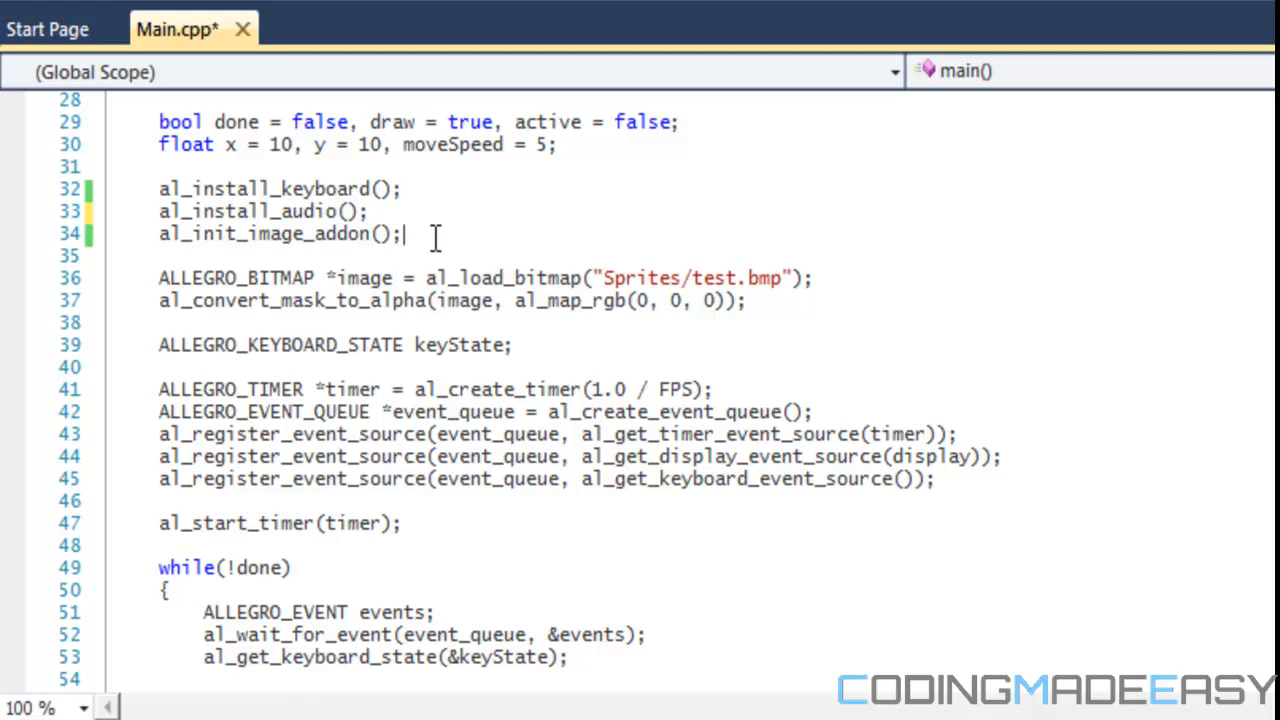
Add al_init_acodec_addon(); after al_init_image_addon();
text(al_init)
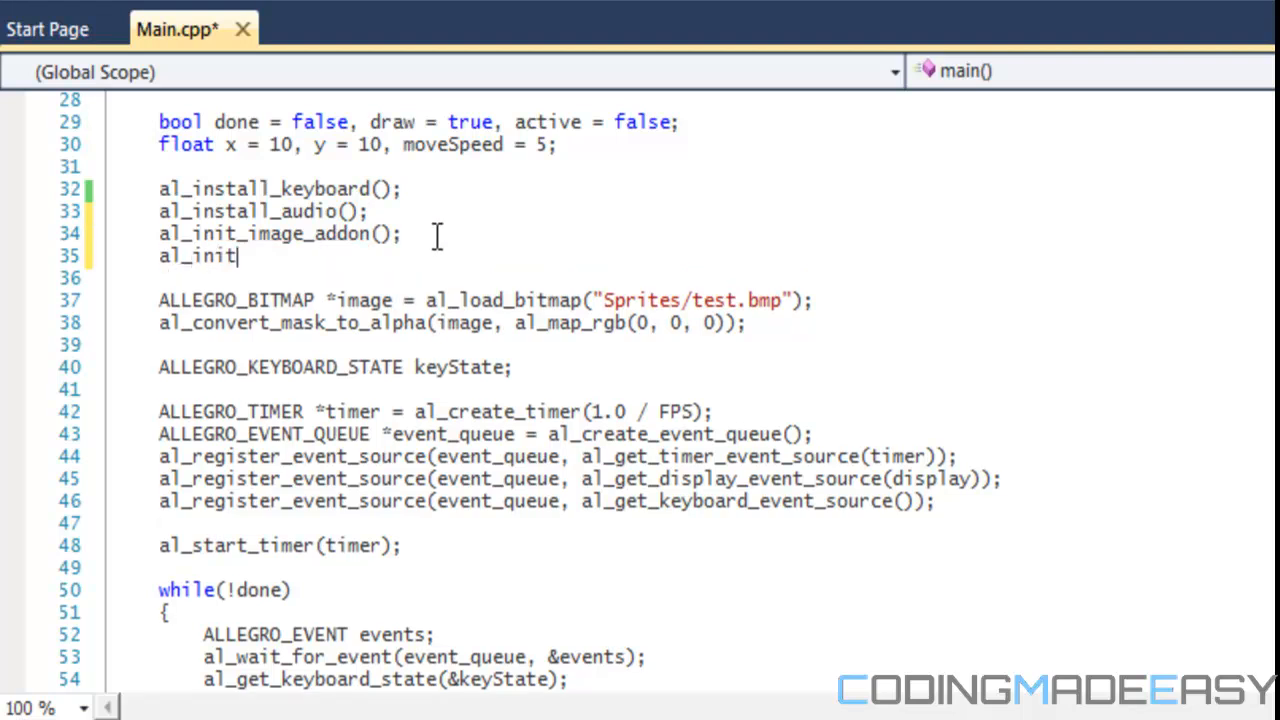
text(_acode)
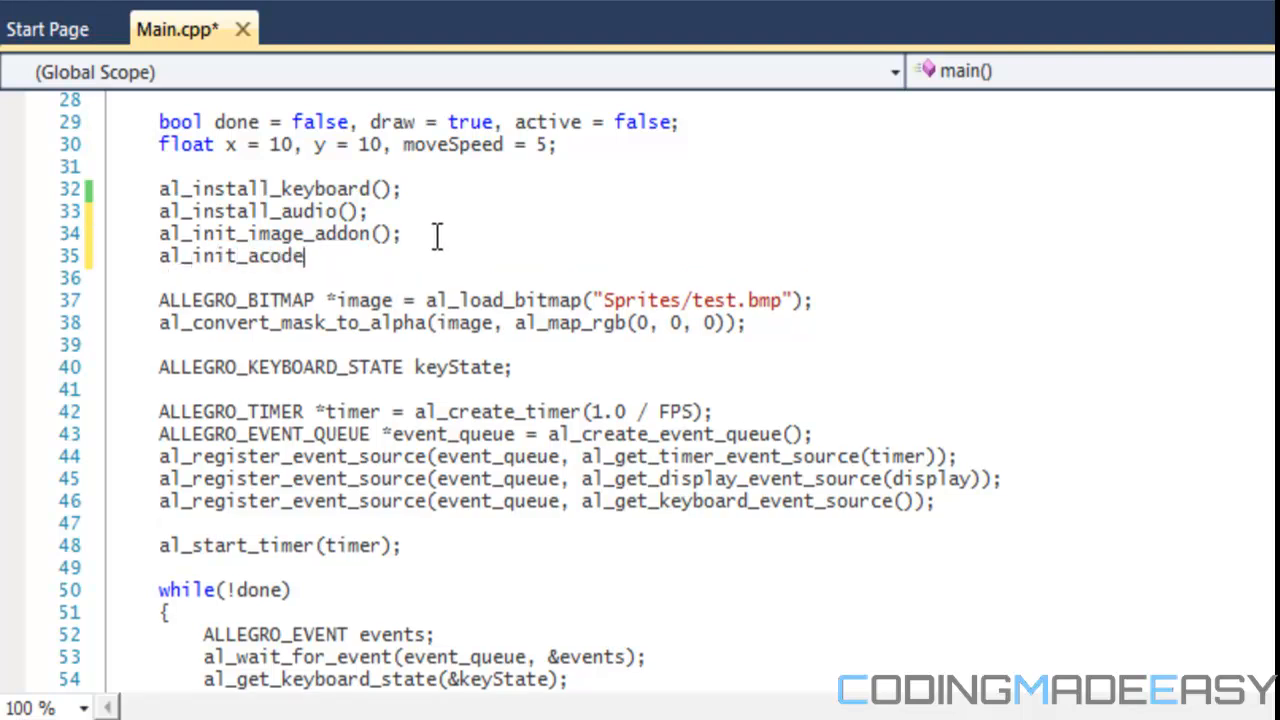
text(c_addon();)
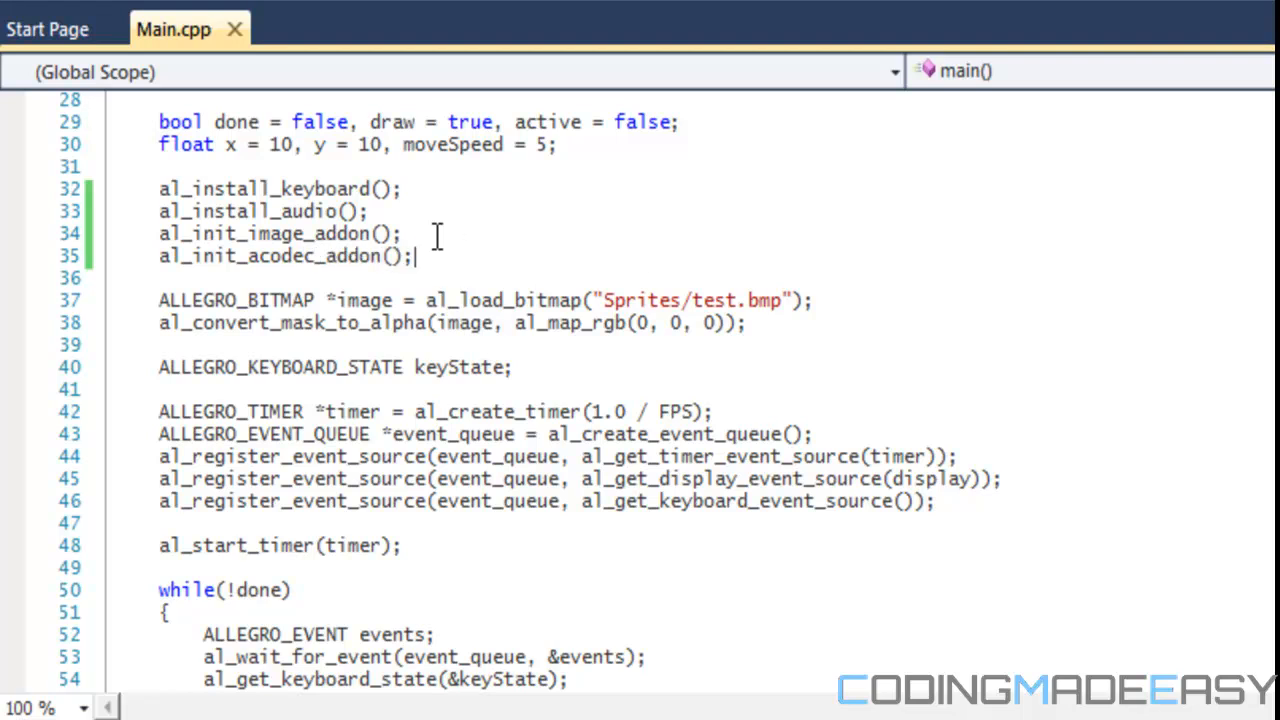
scroll(down, 3)
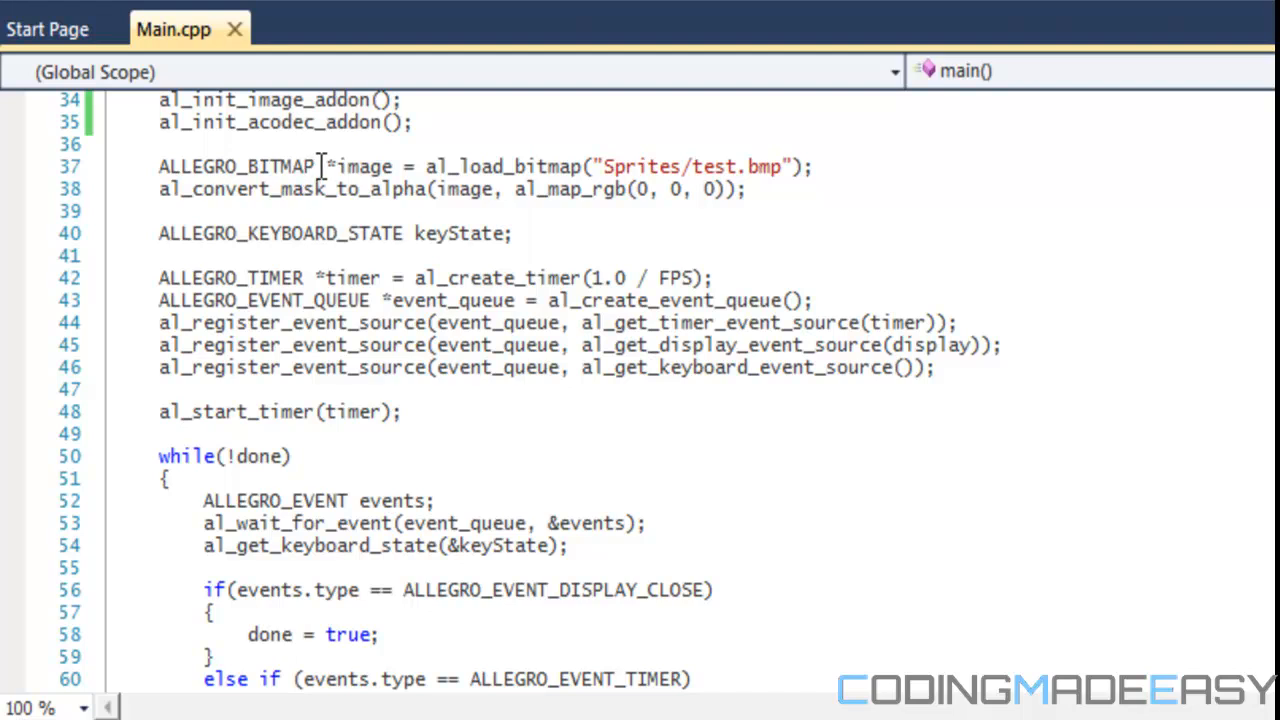
Declare ALLEGRO_SAMPLE *soundEffect; on a new line above the ALLEGRO_BITMAP declaration
double_click(235, 166)
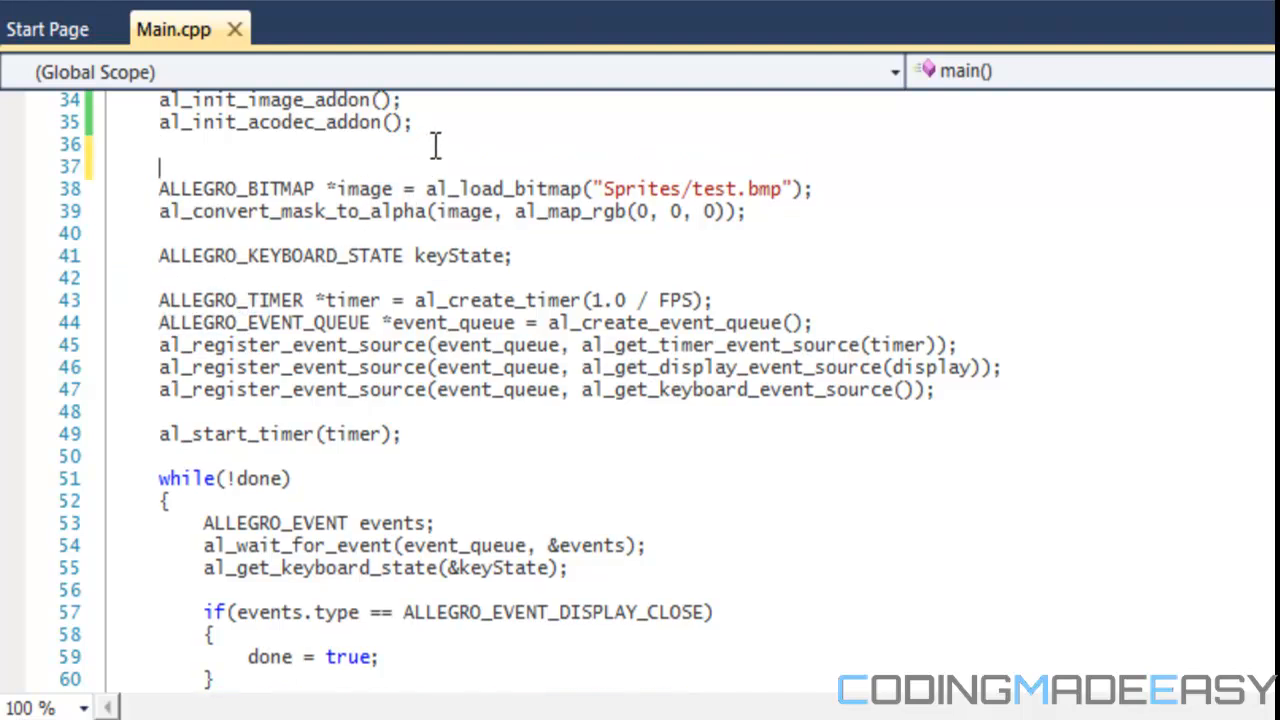
text(ALLEGRO)
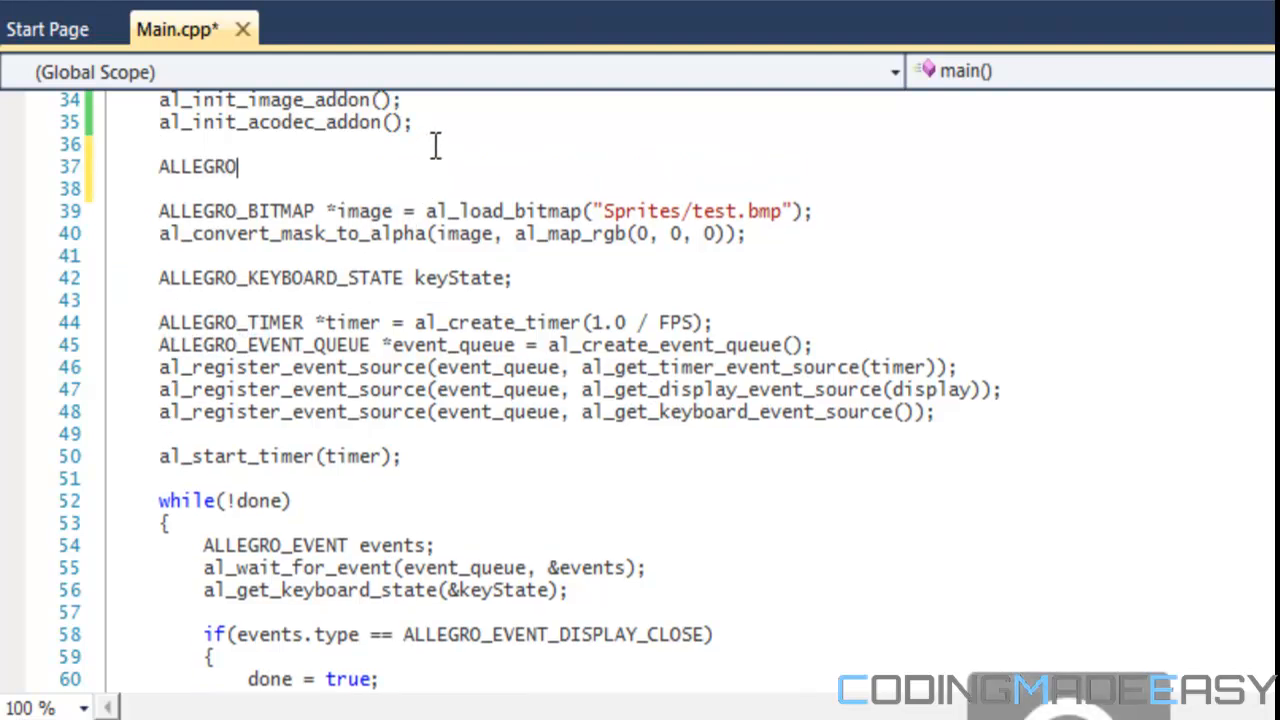
text(_SAMPLE)
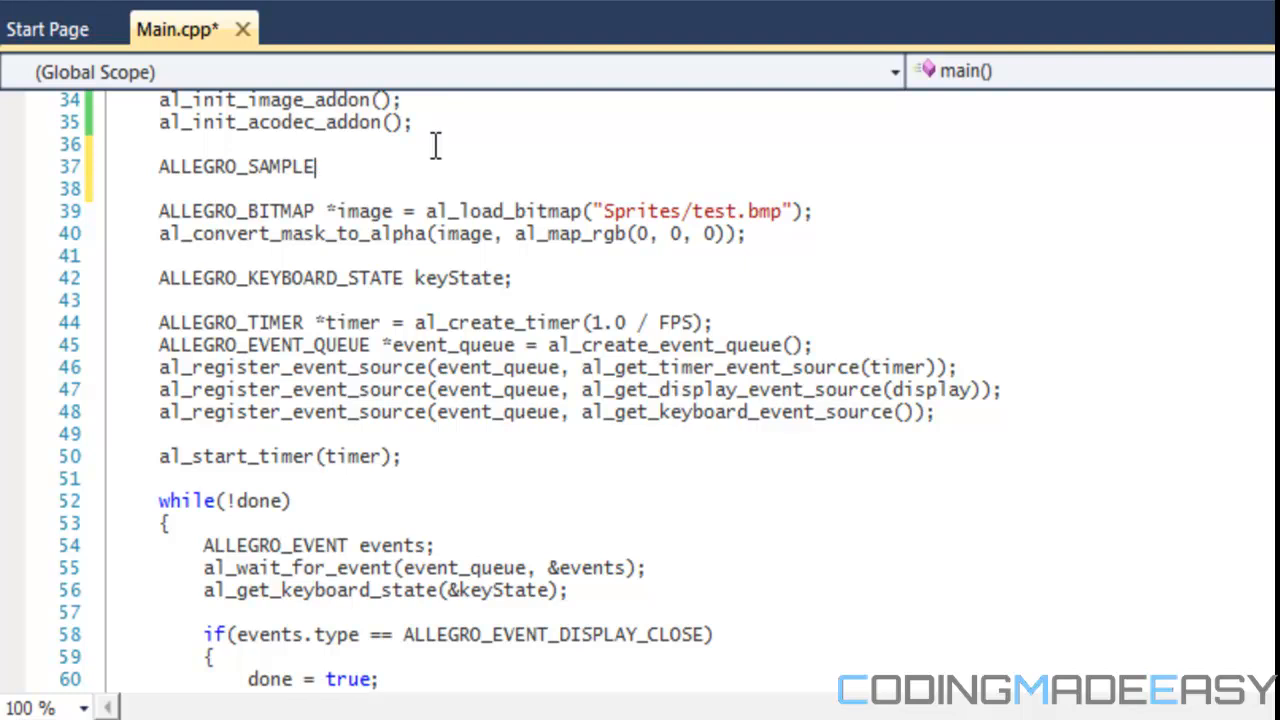
text(*)
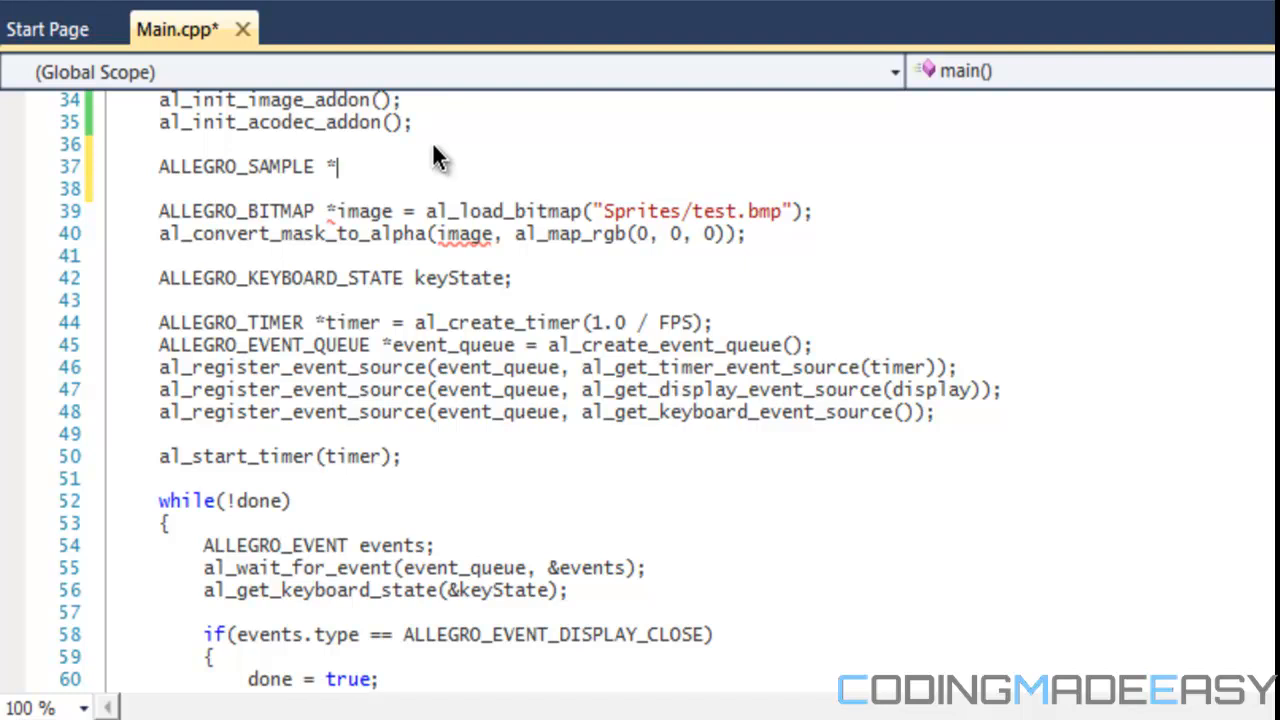
text(soundEffect;)
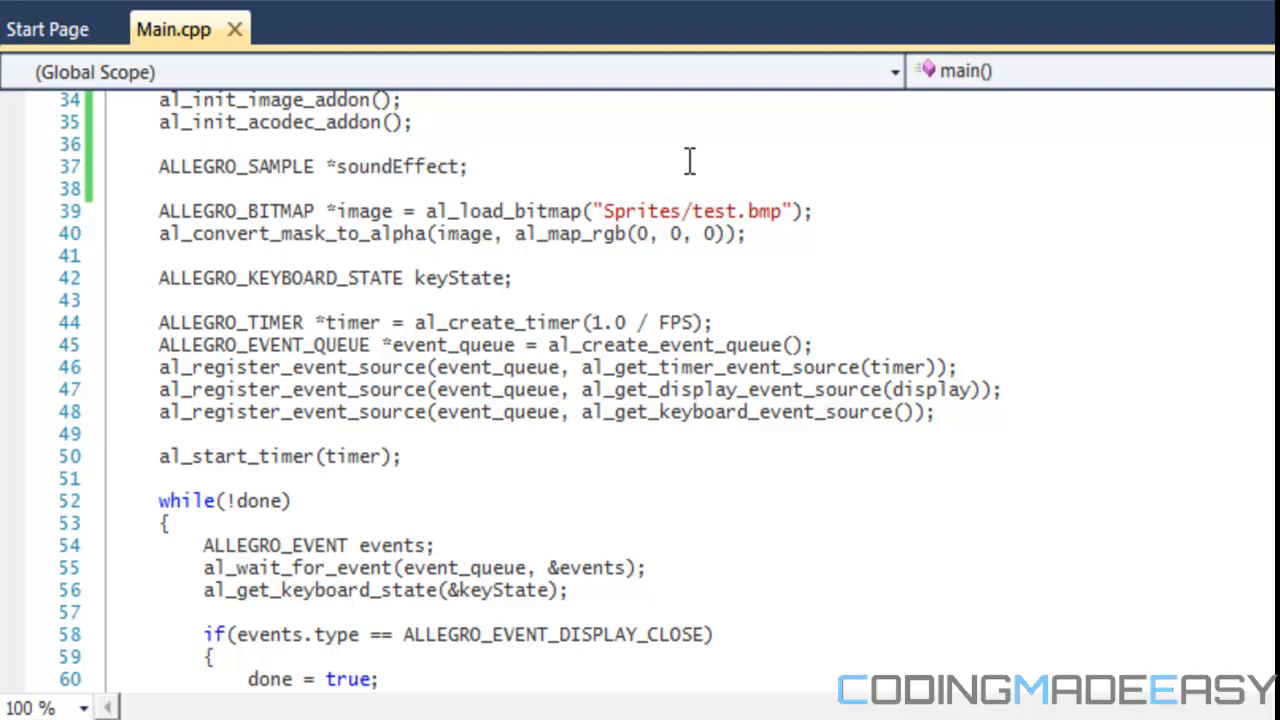
mouse_move(380, 166)
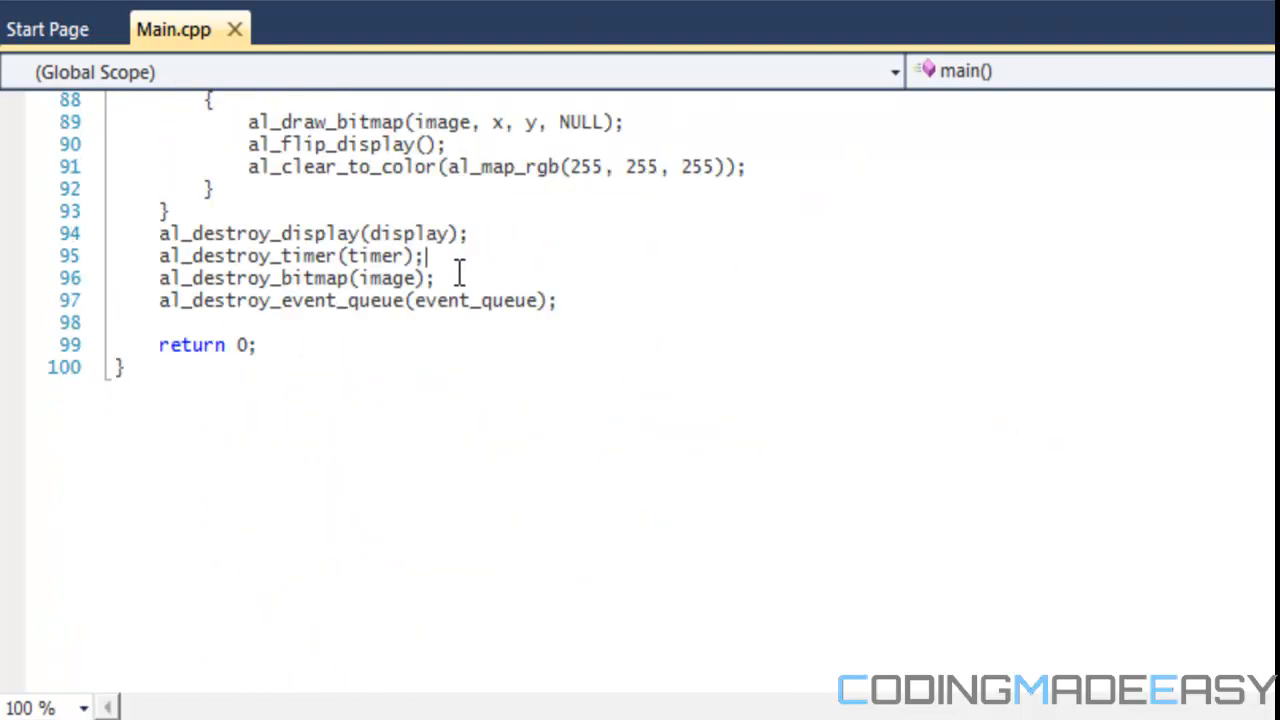
Add al_destroy_sample(soundEffect); after al_destroy_bitmap(image); on line 97
text(al_d)
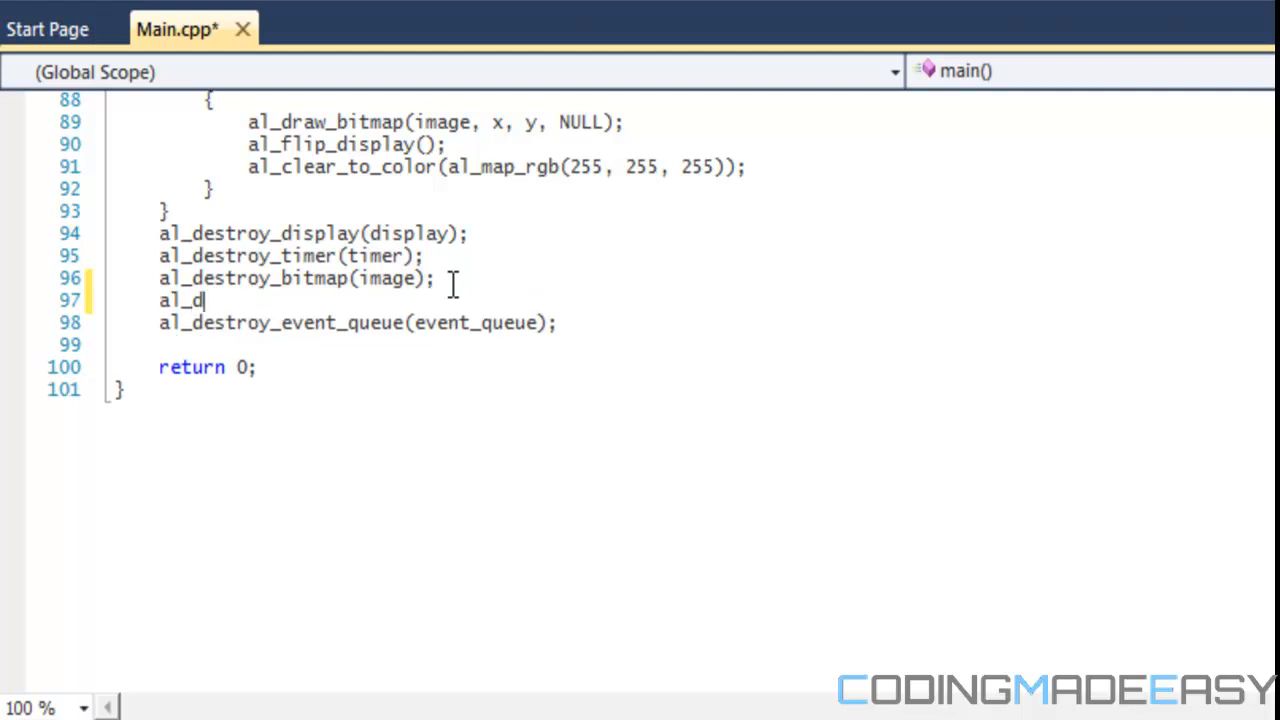
text(estroy_samp)
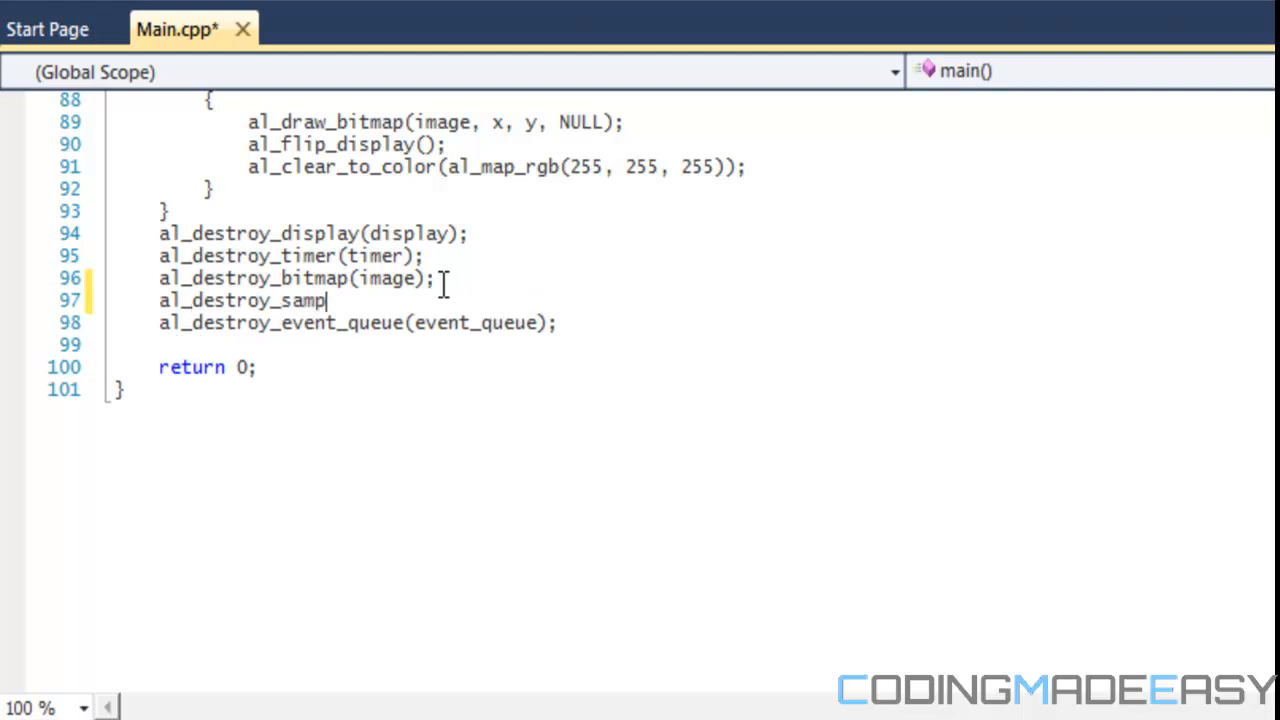
text(e(sourn)
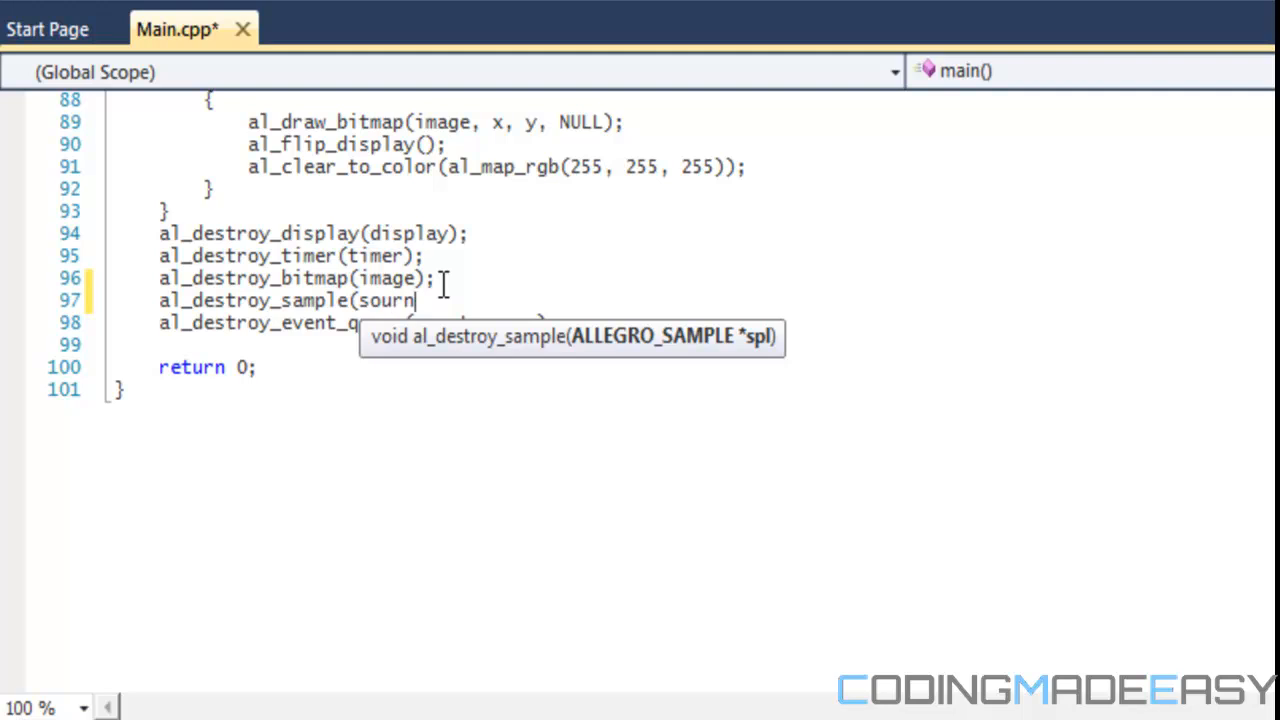
text(dEfe)
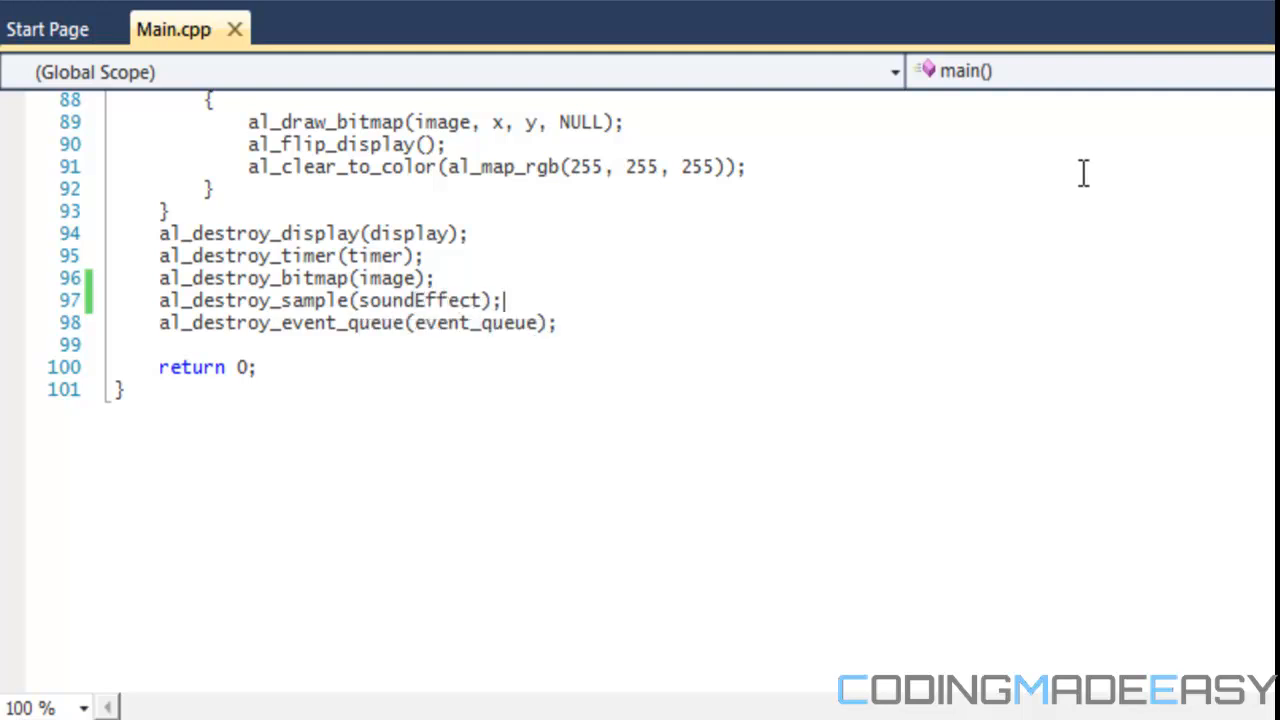
Extend the soundEffect declaration with = al_load_sample("soundEffect.wav"); on line 37
scroll(up, 3)
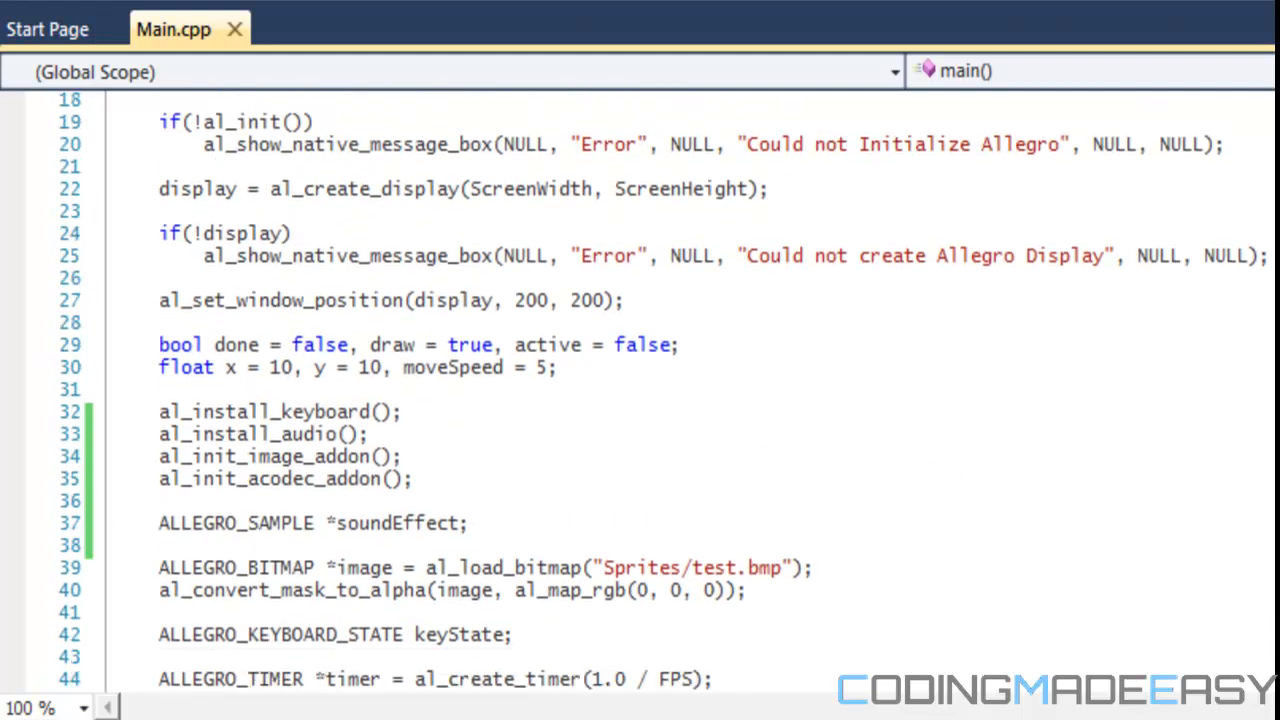
scroll(down, 3)
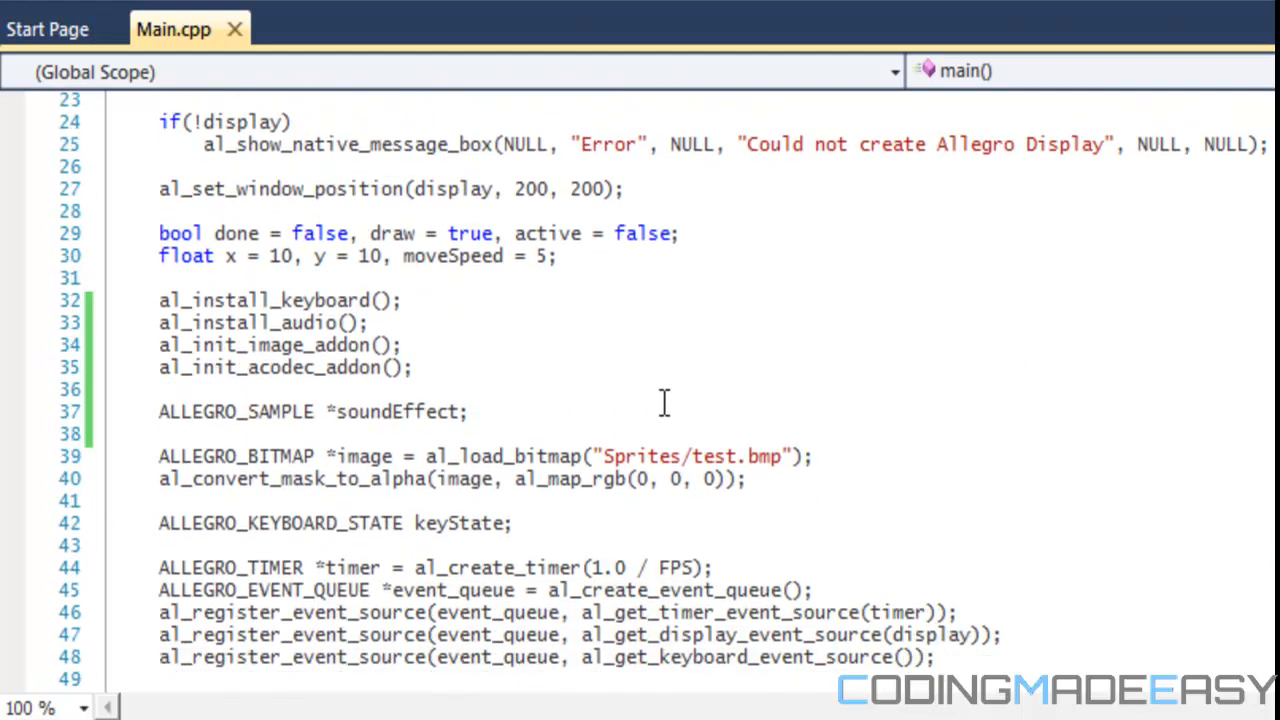
text(=)
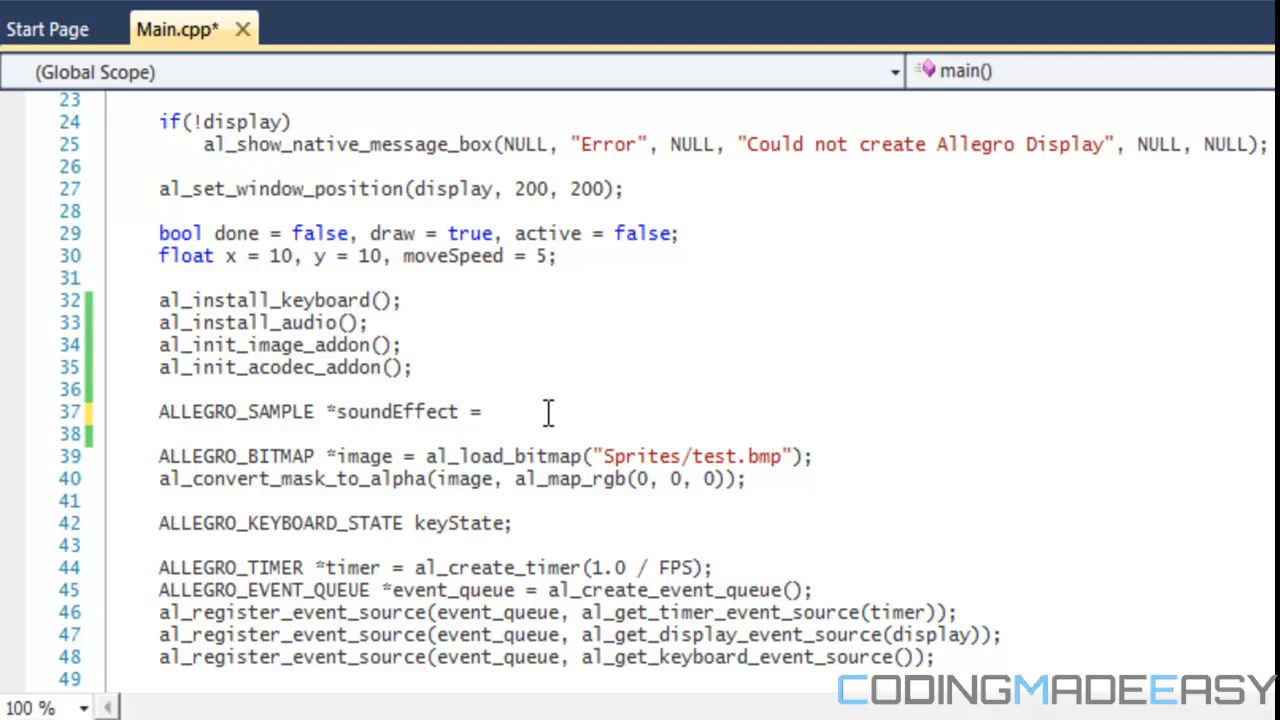
text(al_load_sample)
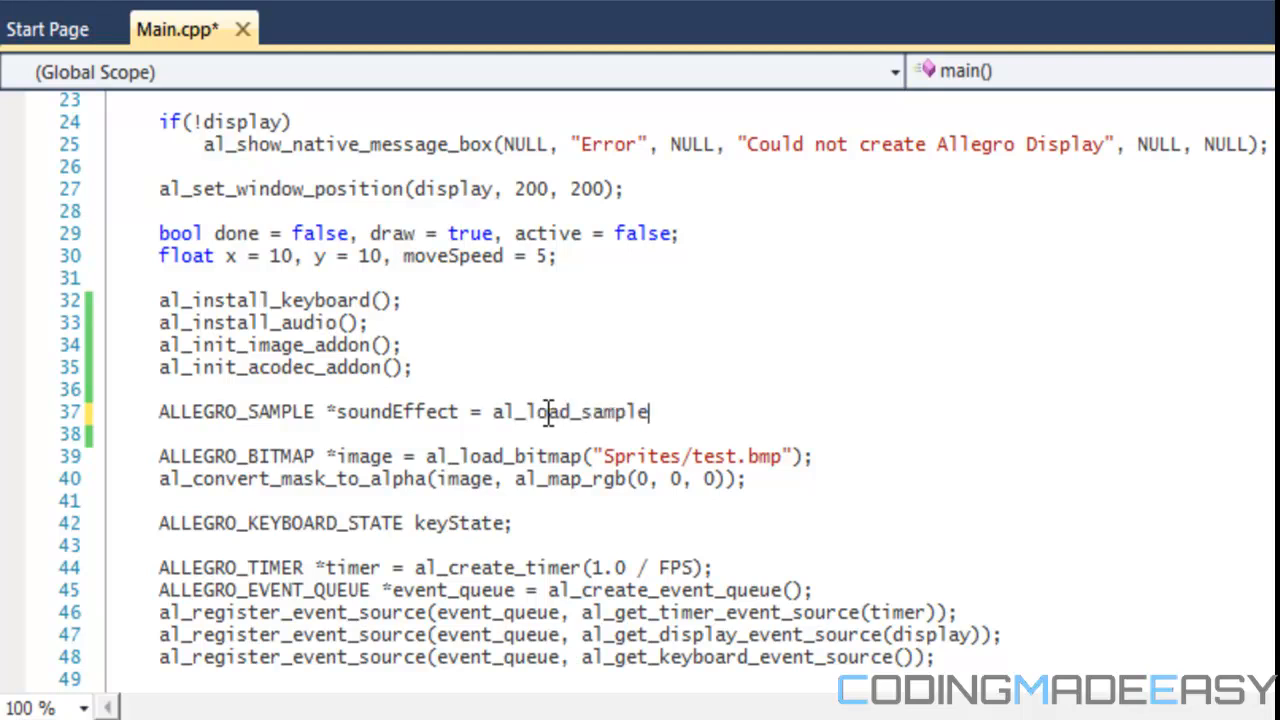
text(("soundEffect>)
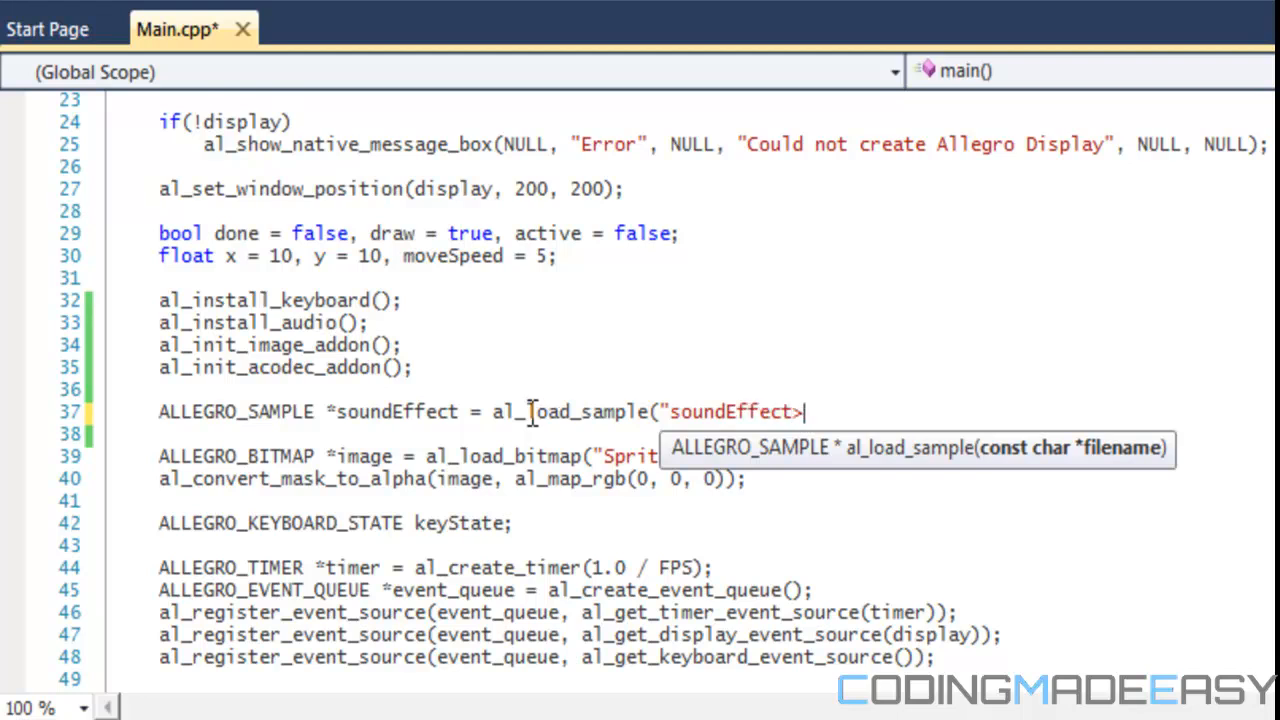
text(.wav");)
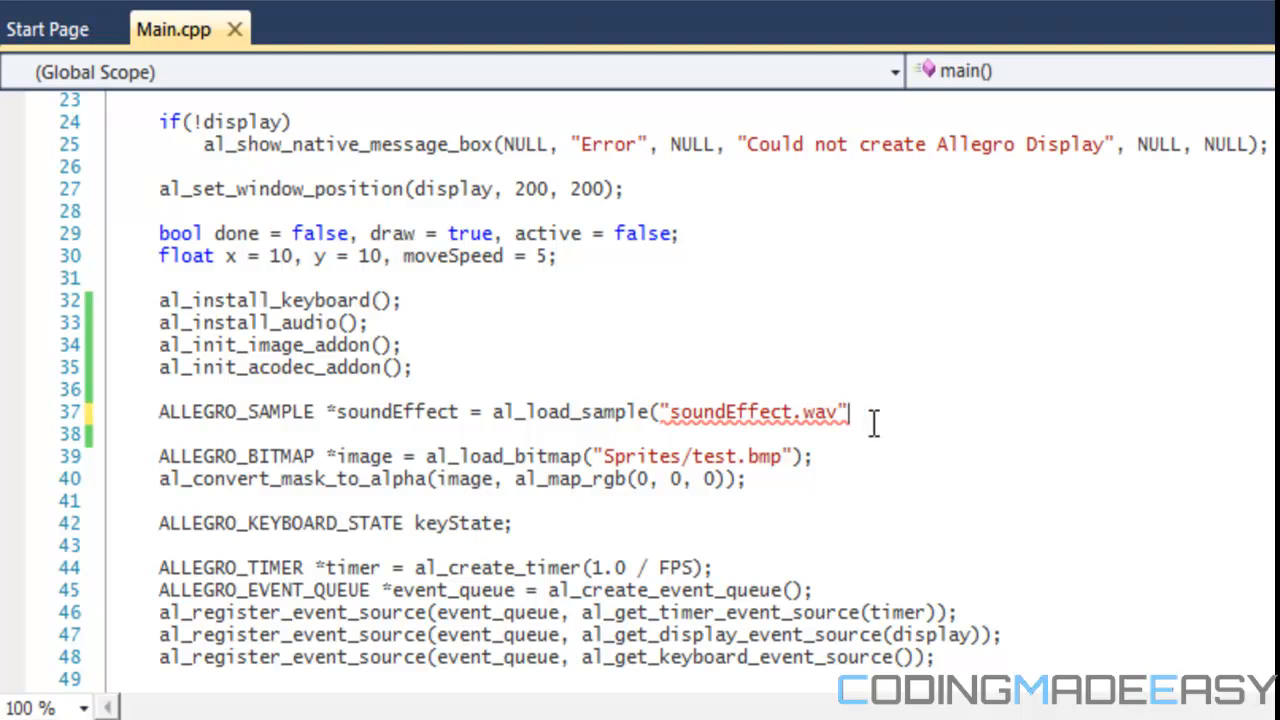
text(;)
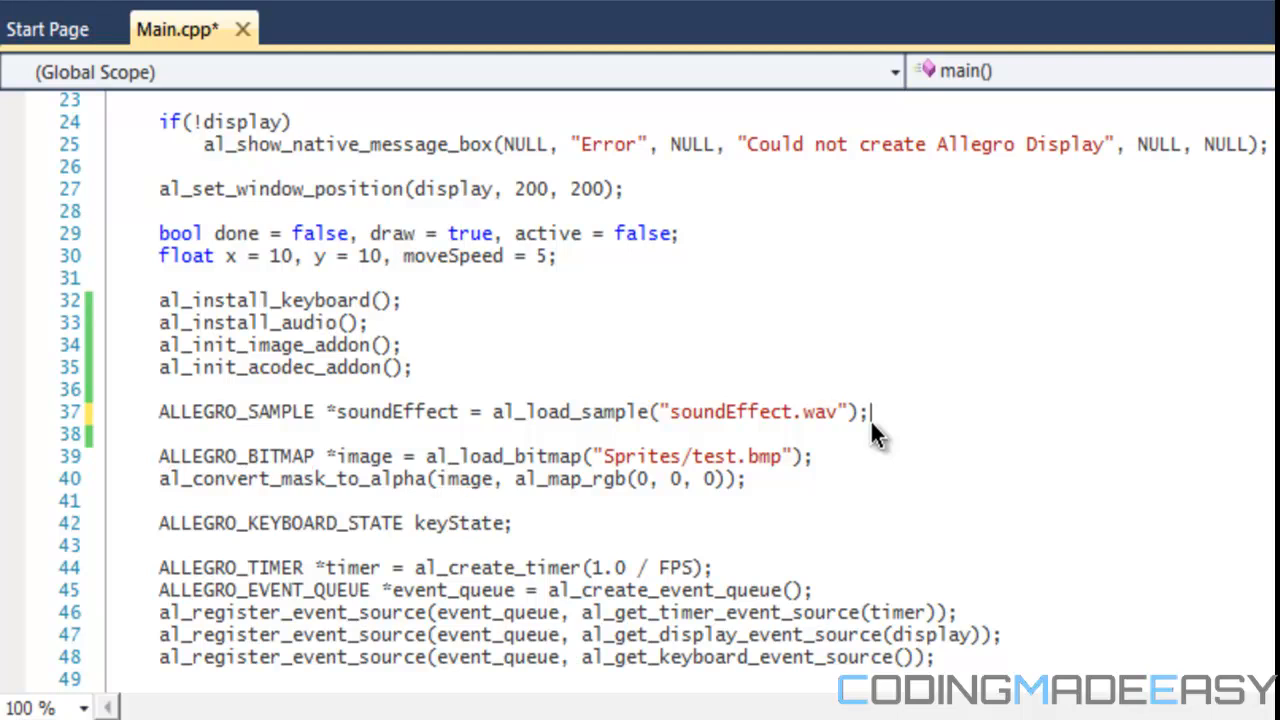
mouse_move(847, 444)
text(al_)
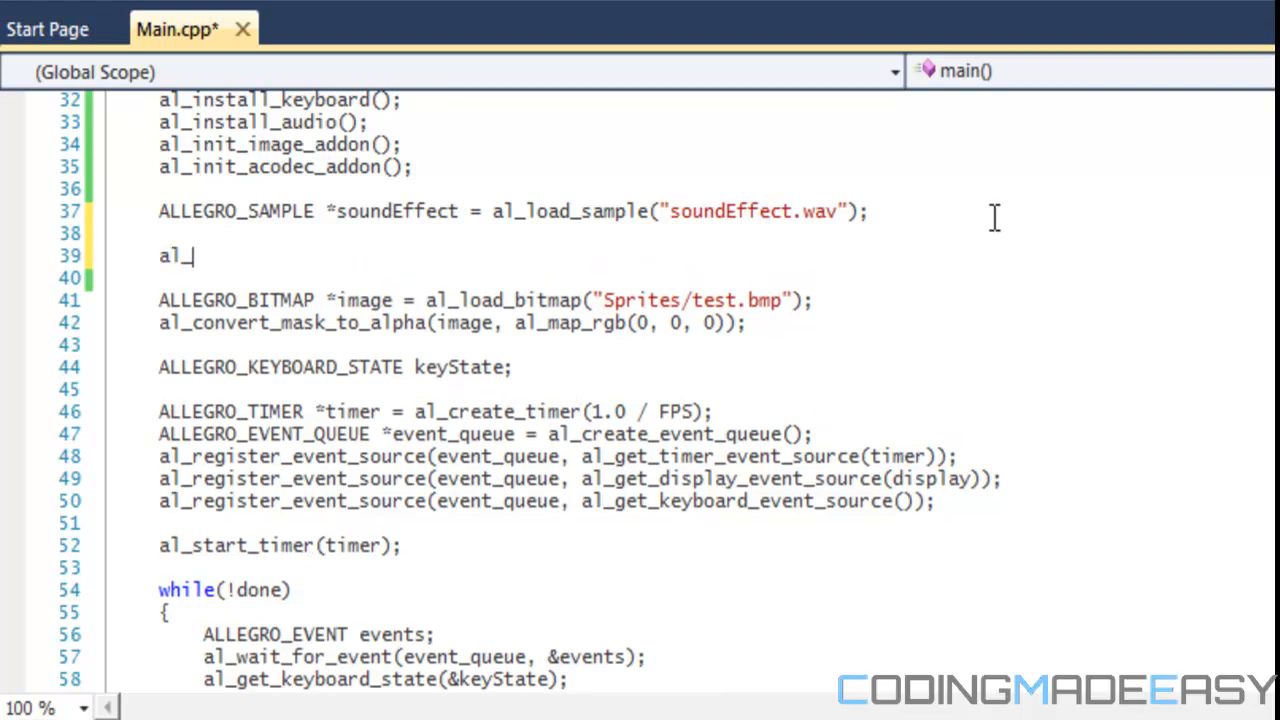
Add al_reserve_samples(1); on a new line below the sample load call
text(reserve)
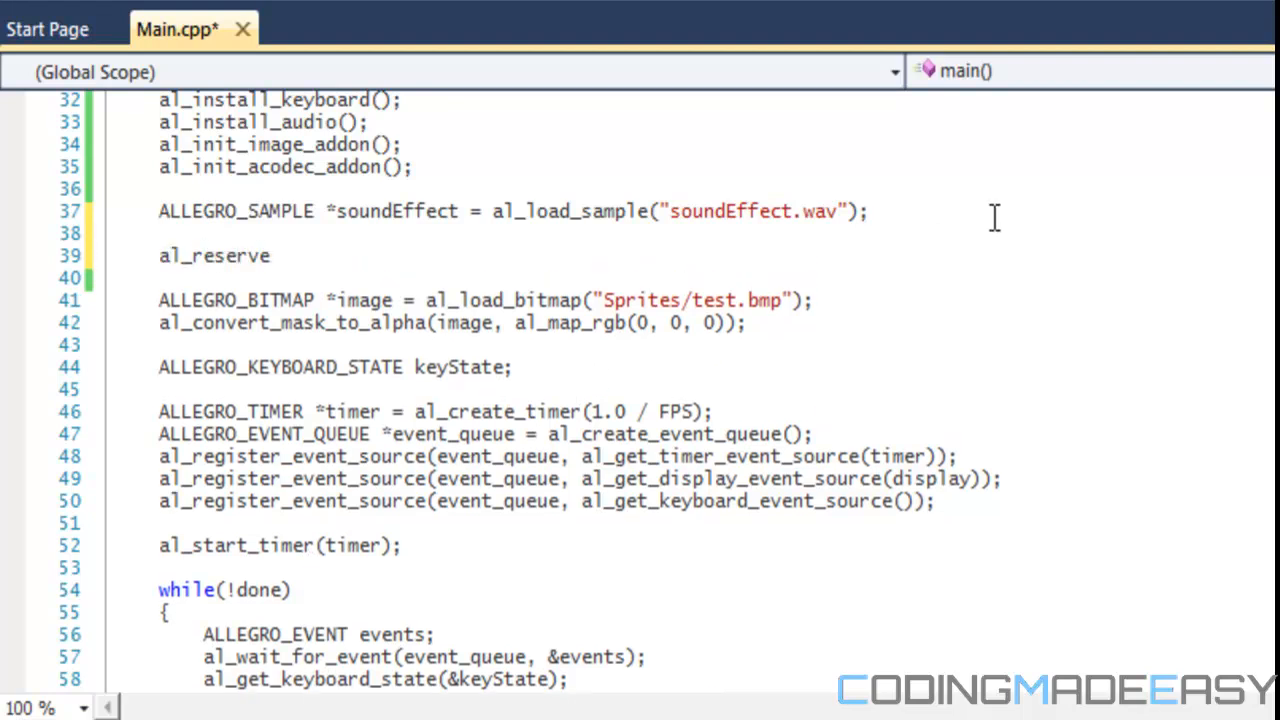
text(_samples(1);)
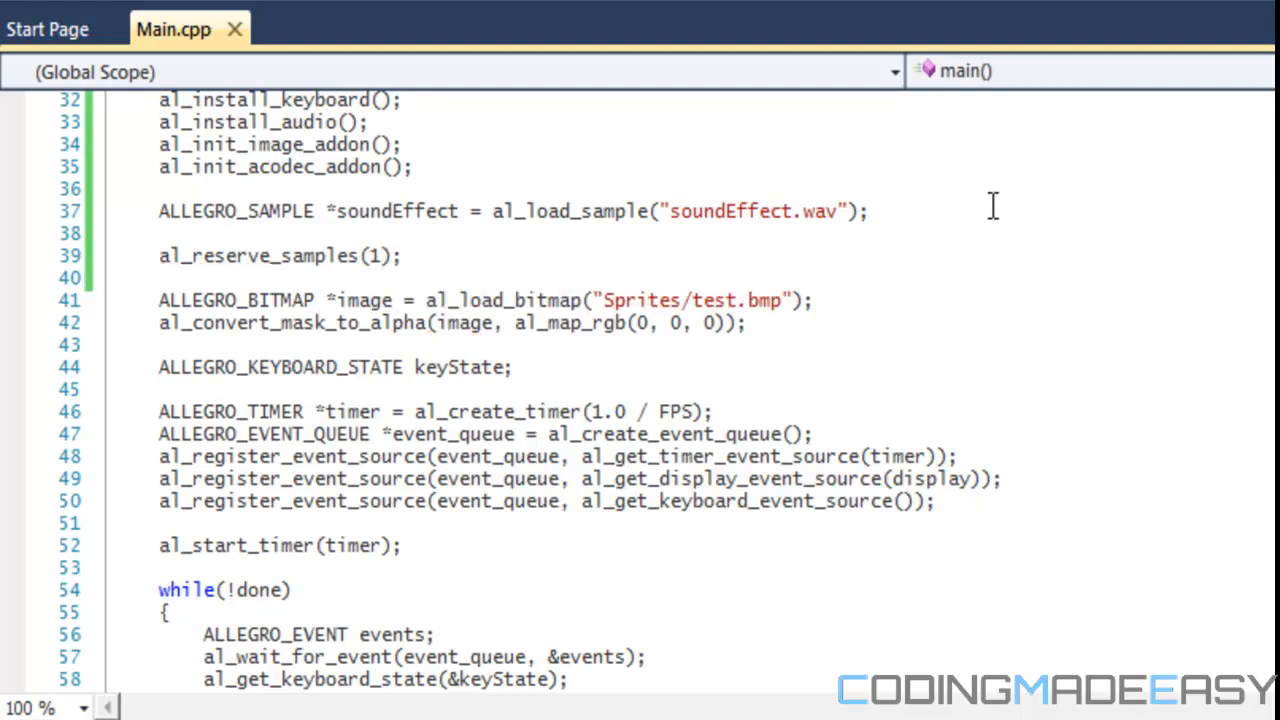
mouse_move(415, 270)
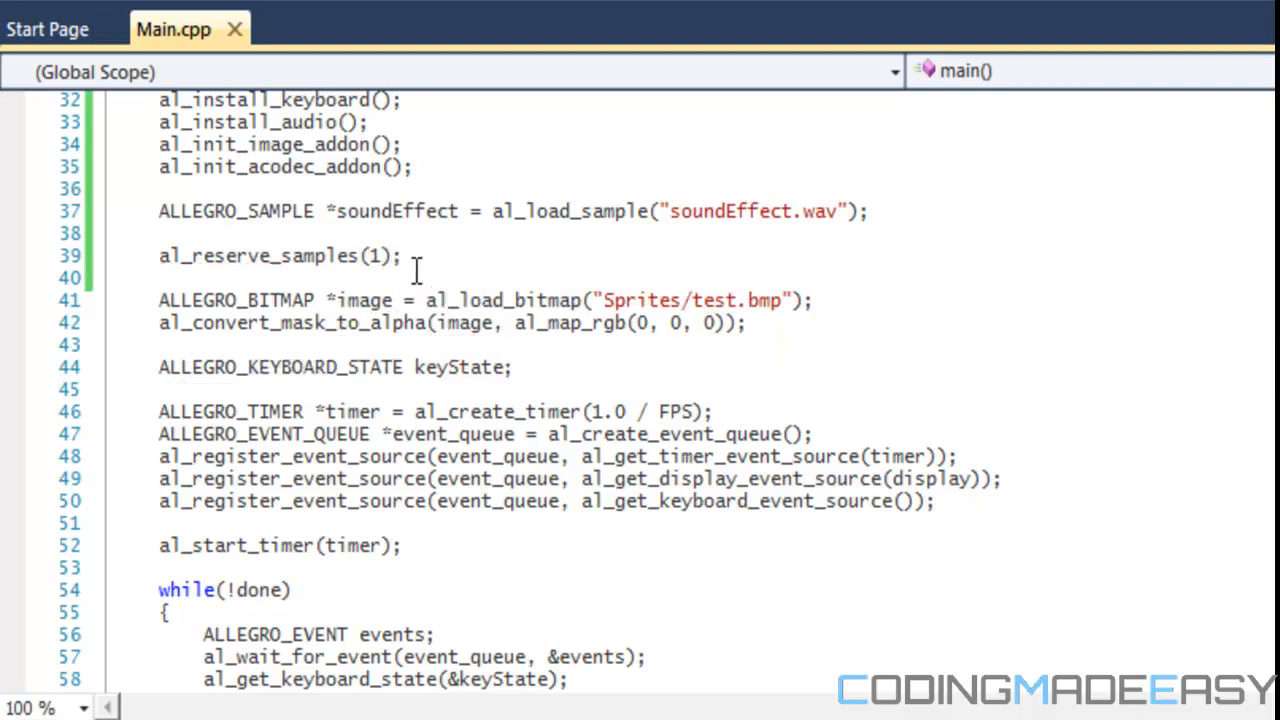
mouse_move(410, 256)
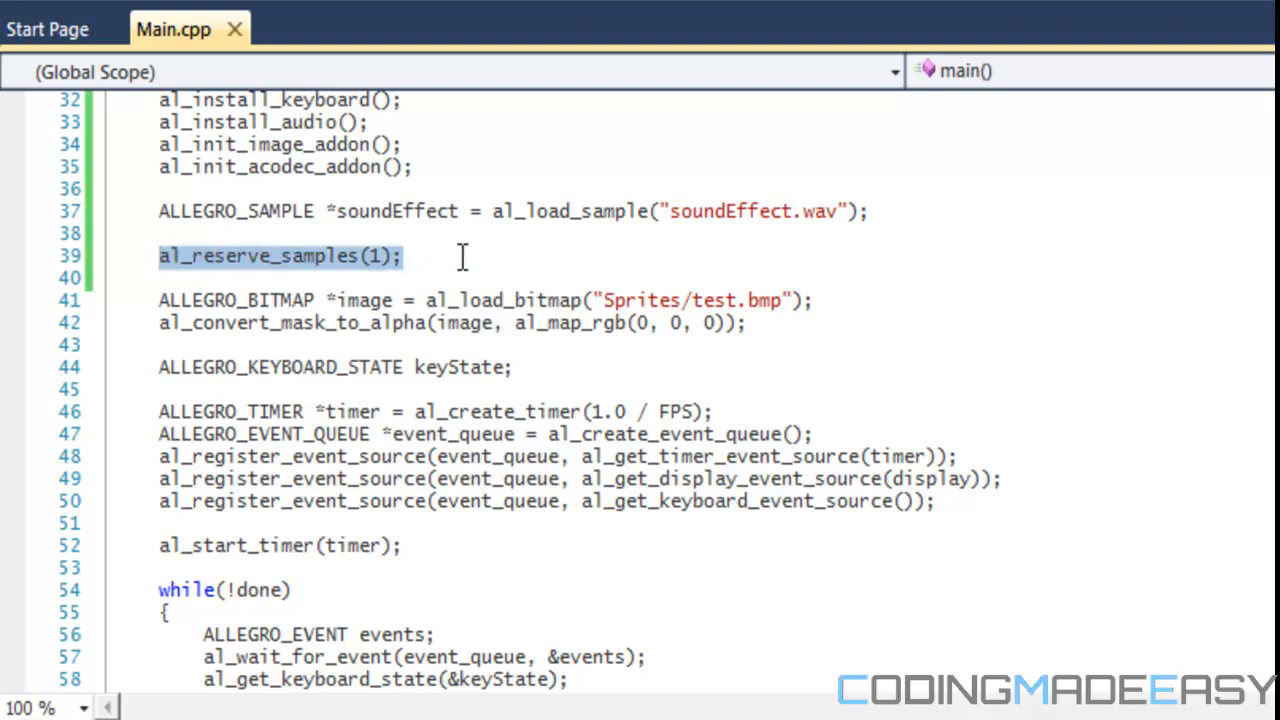
click(460, 256)
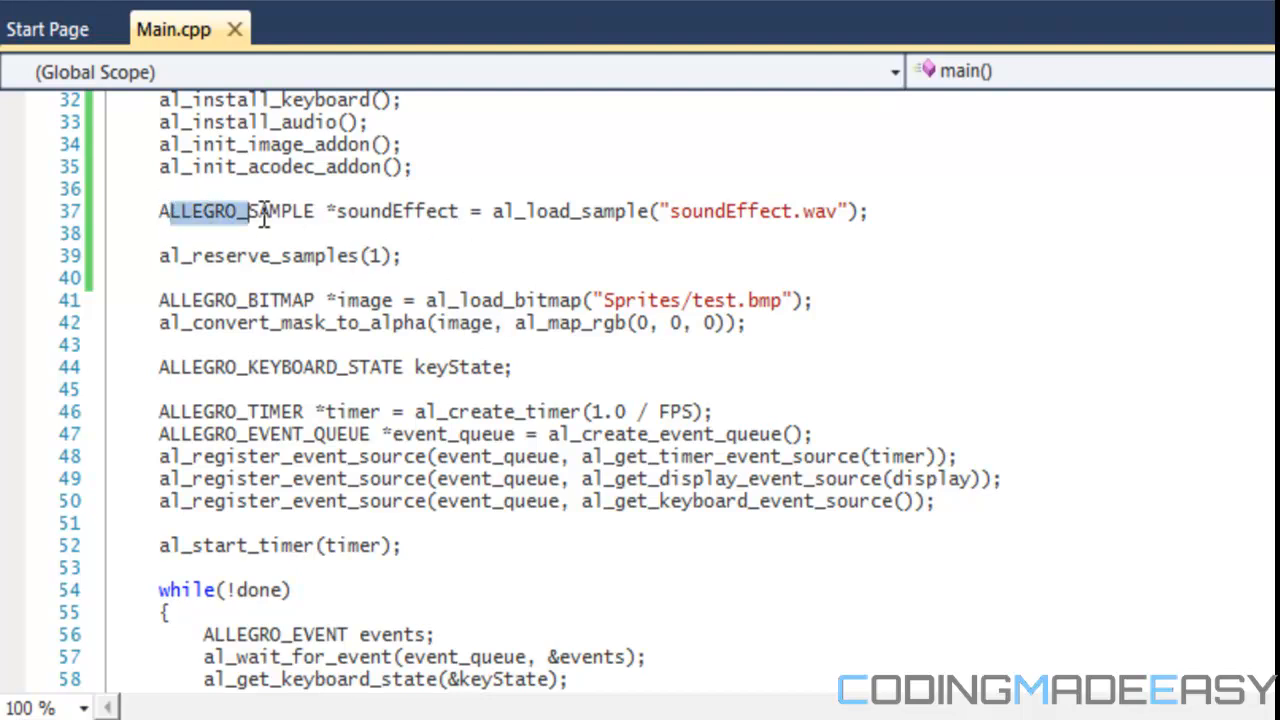
scroll(down, 3)
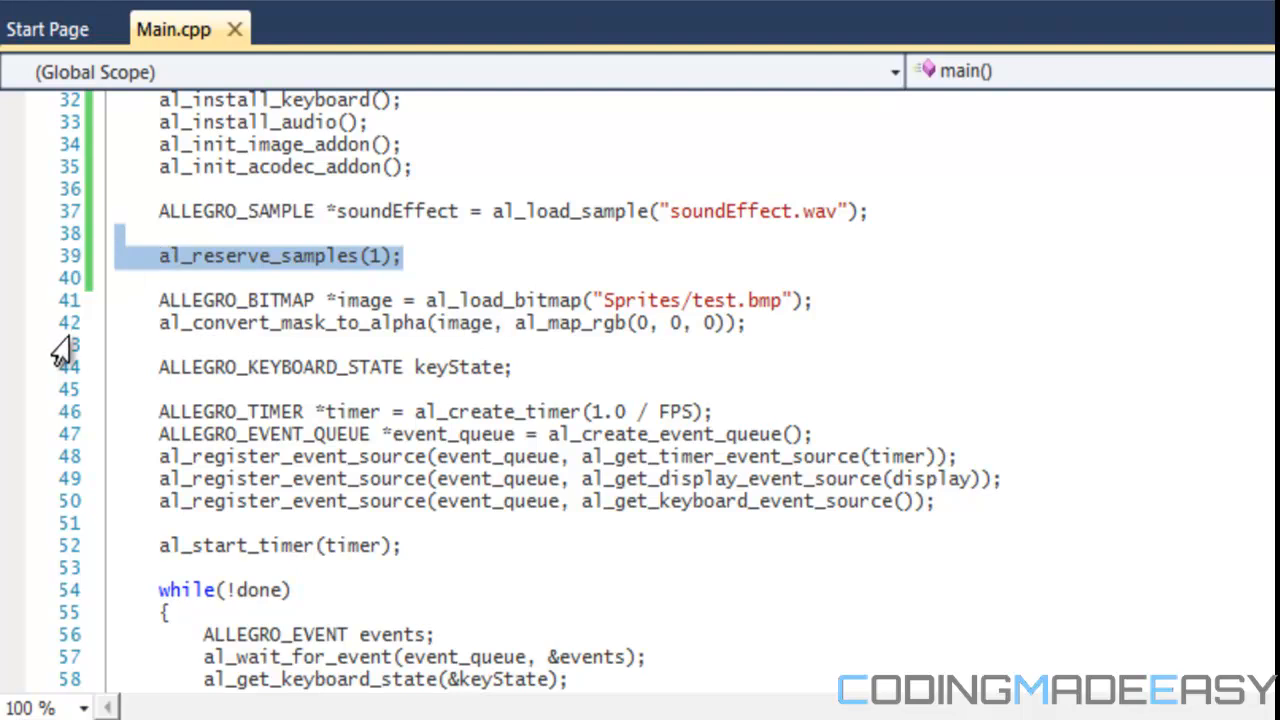
scroll(down, 3)
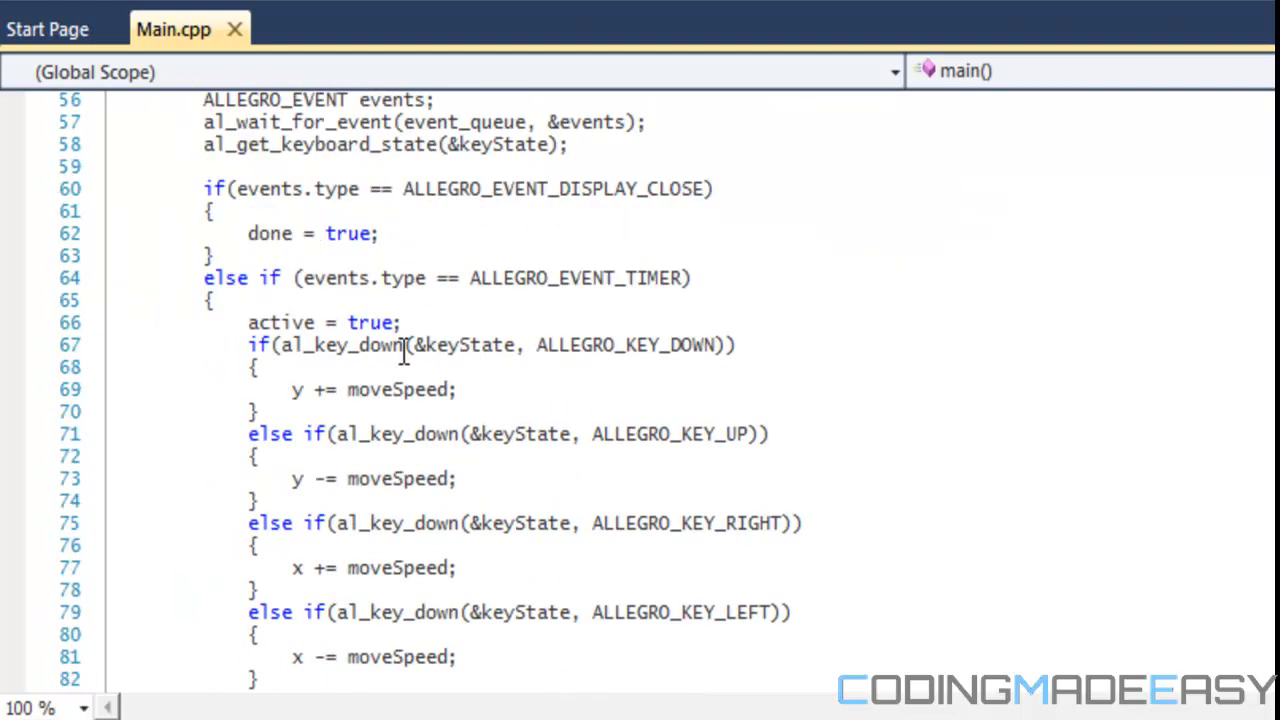
scroll(down, 3)
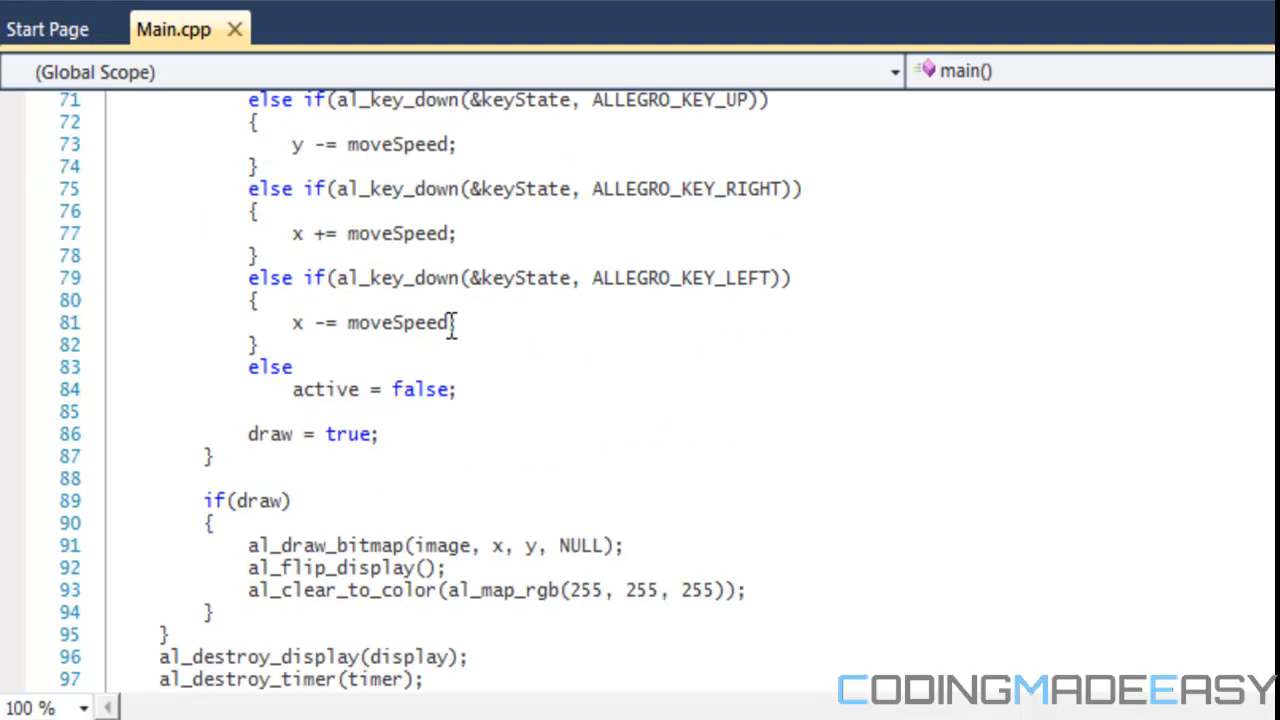
scroll(up, 3)
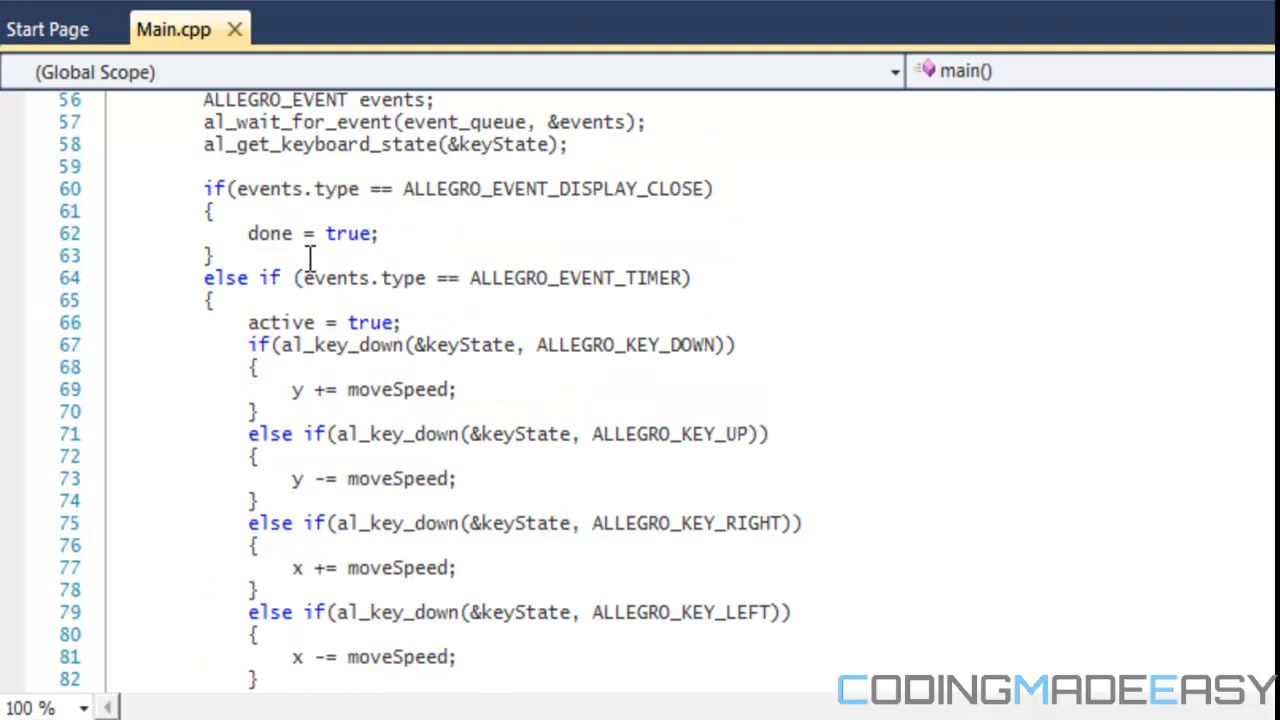
mouse_move(346, 338)
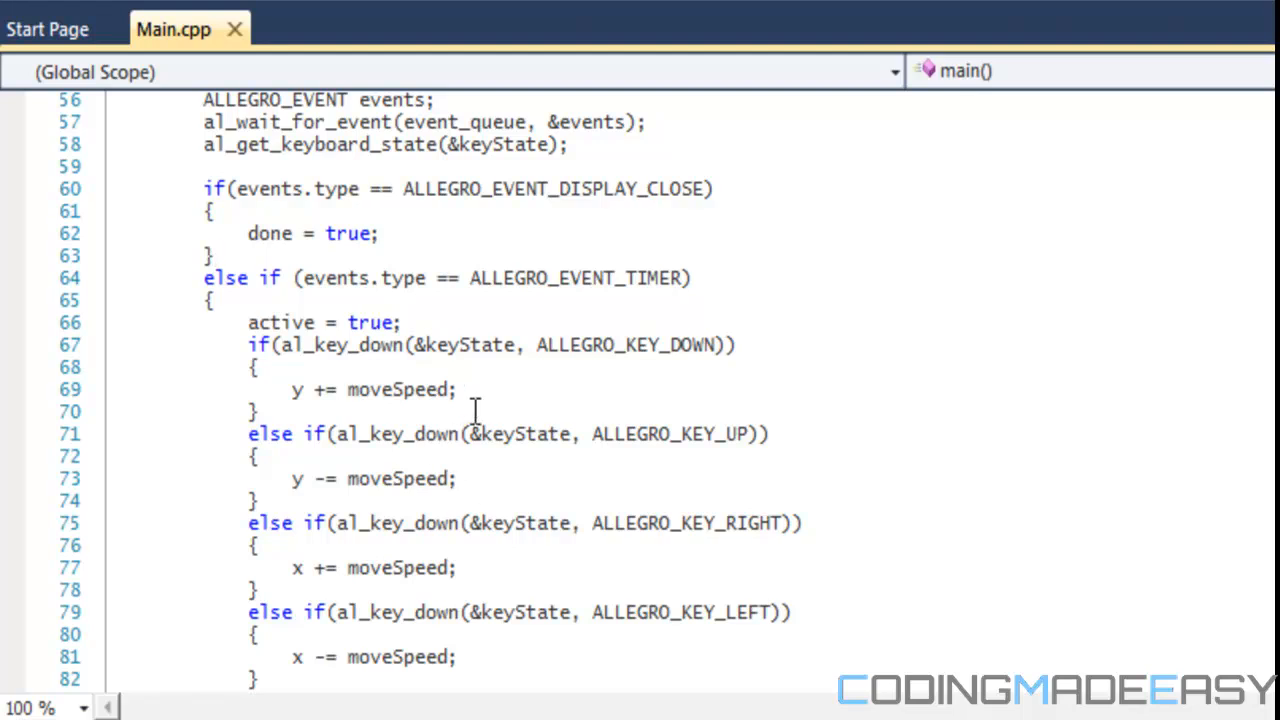
Type al_play_sample(soundEffect, 1.0 below y += moveSpeed; in the down-key branch
text(al_play))
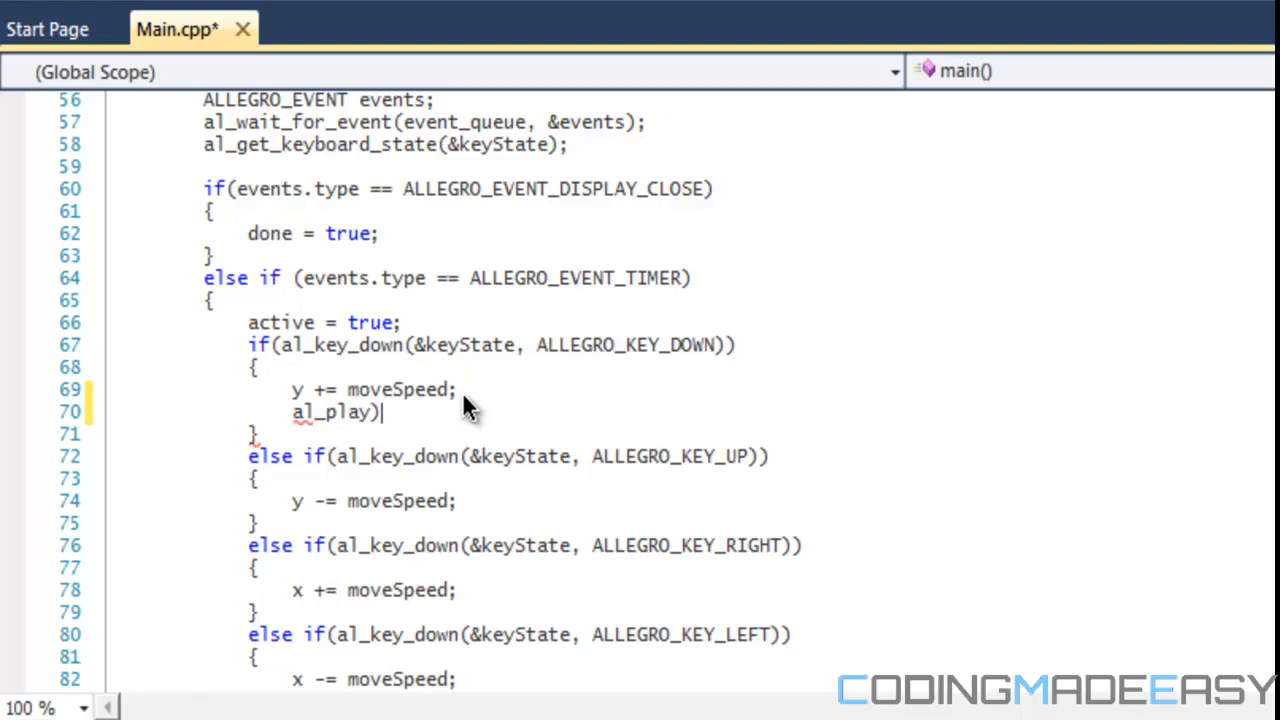
text(_sample()
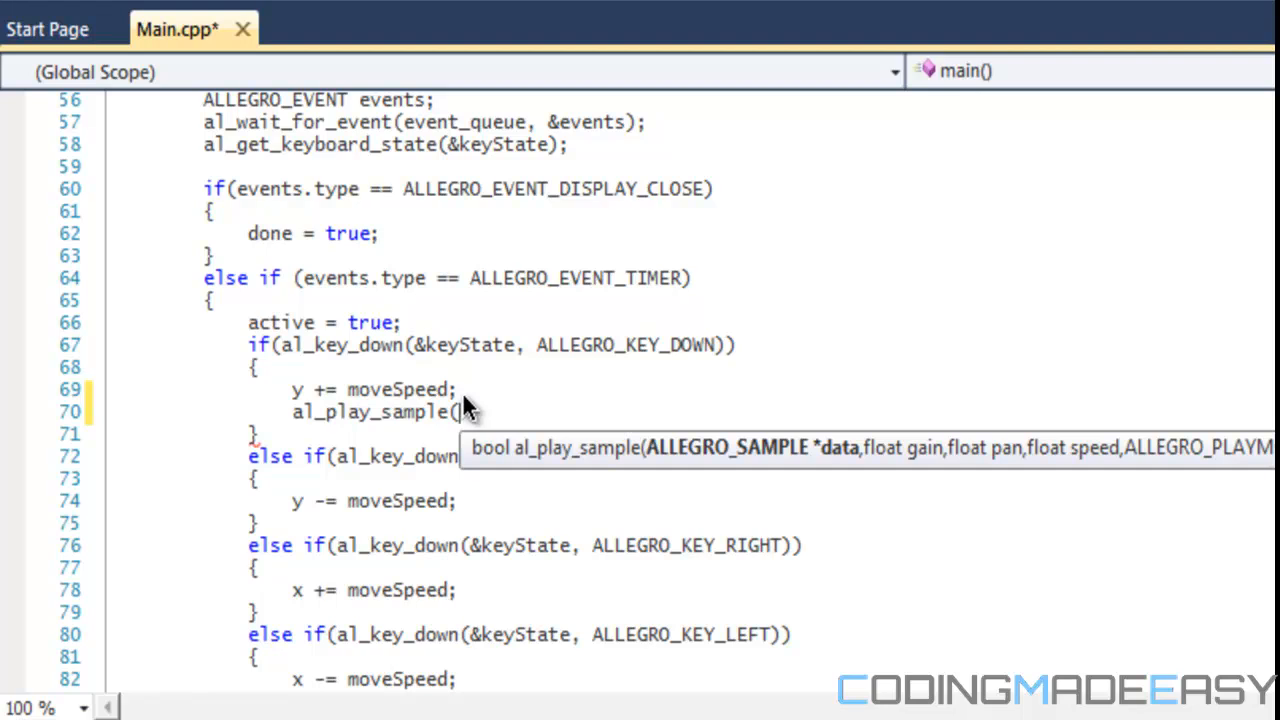
text(sun)
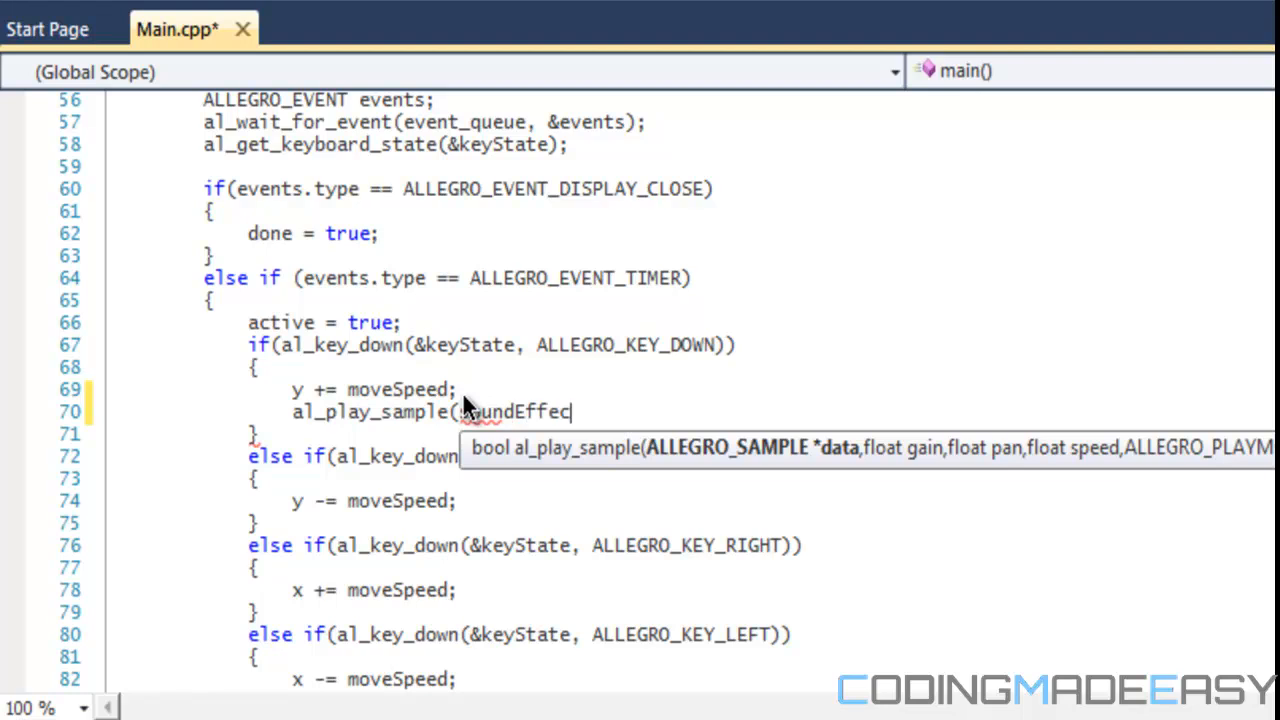
text(t, 1.0f)
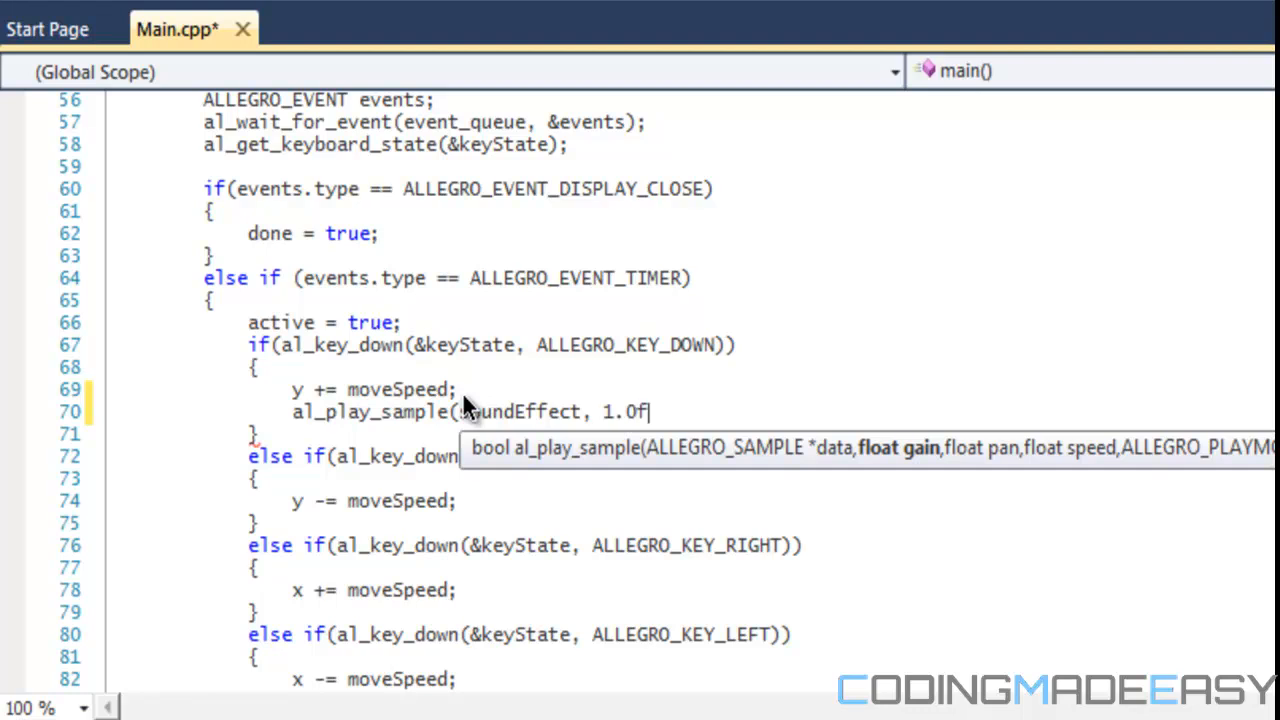
key(backspace)
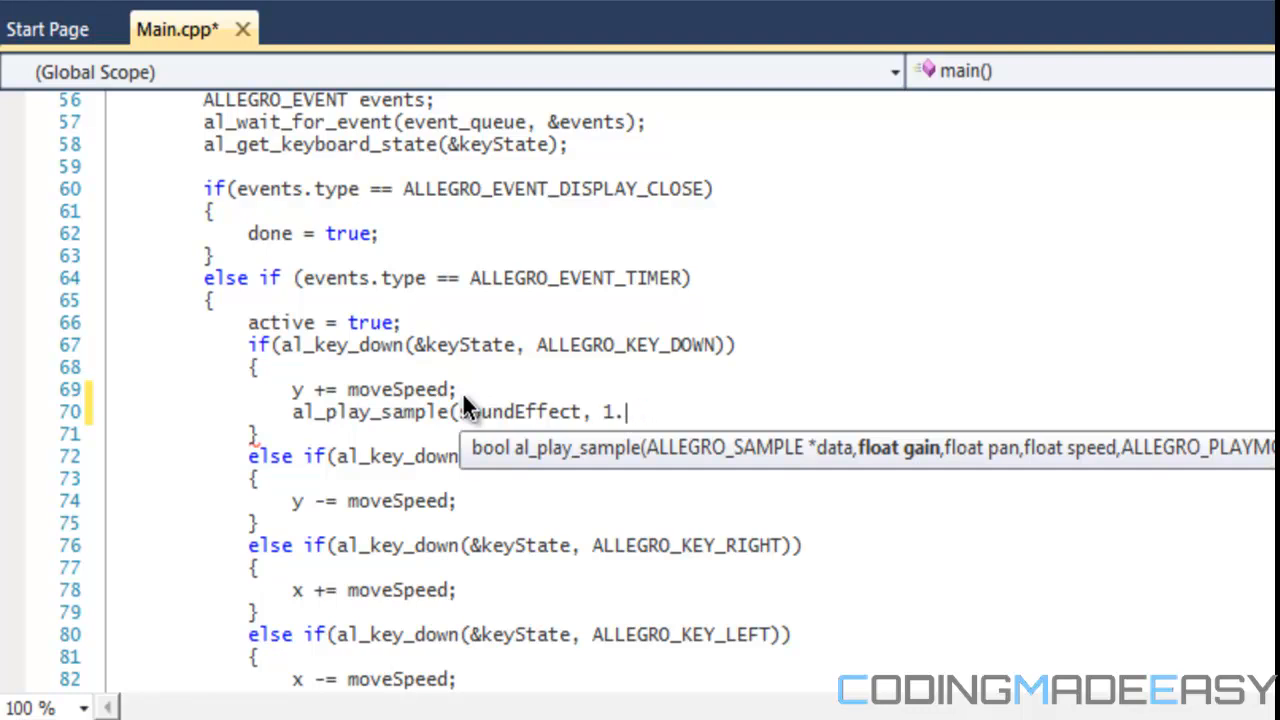
text(0)
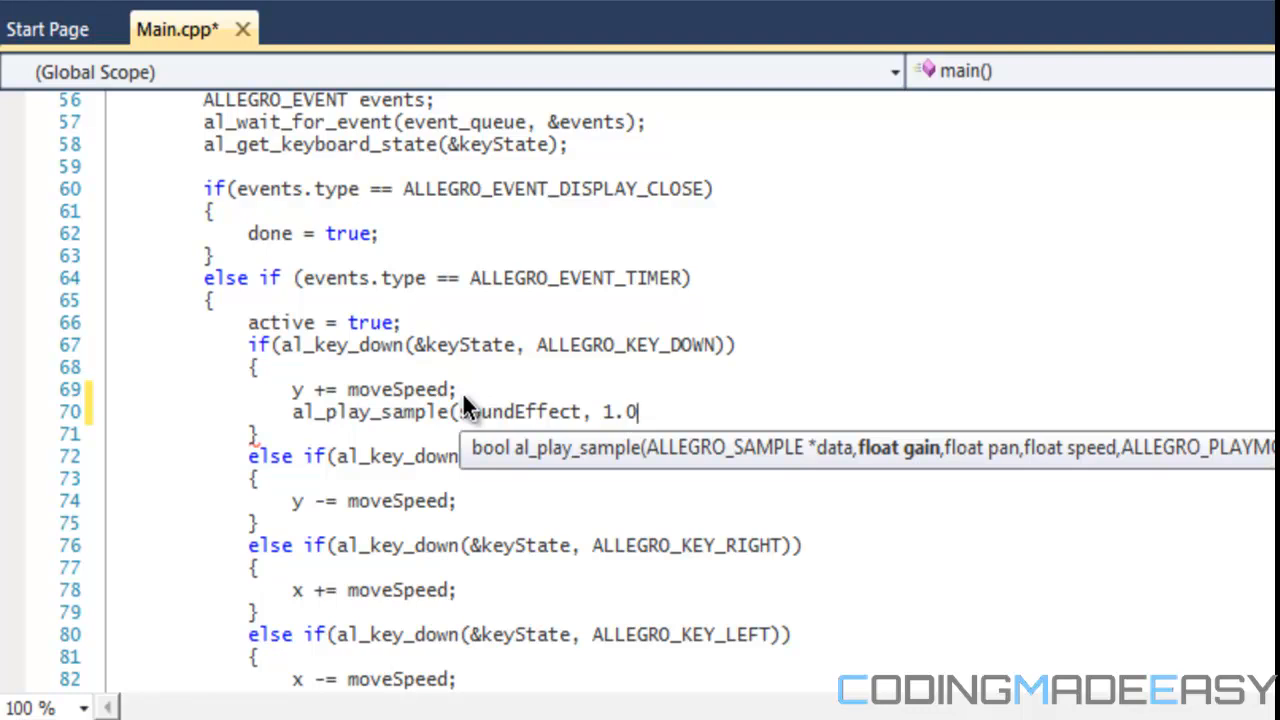
Continue the al_play_sample call with a 0.0 pan argument followed by 1.0
text(, 0)
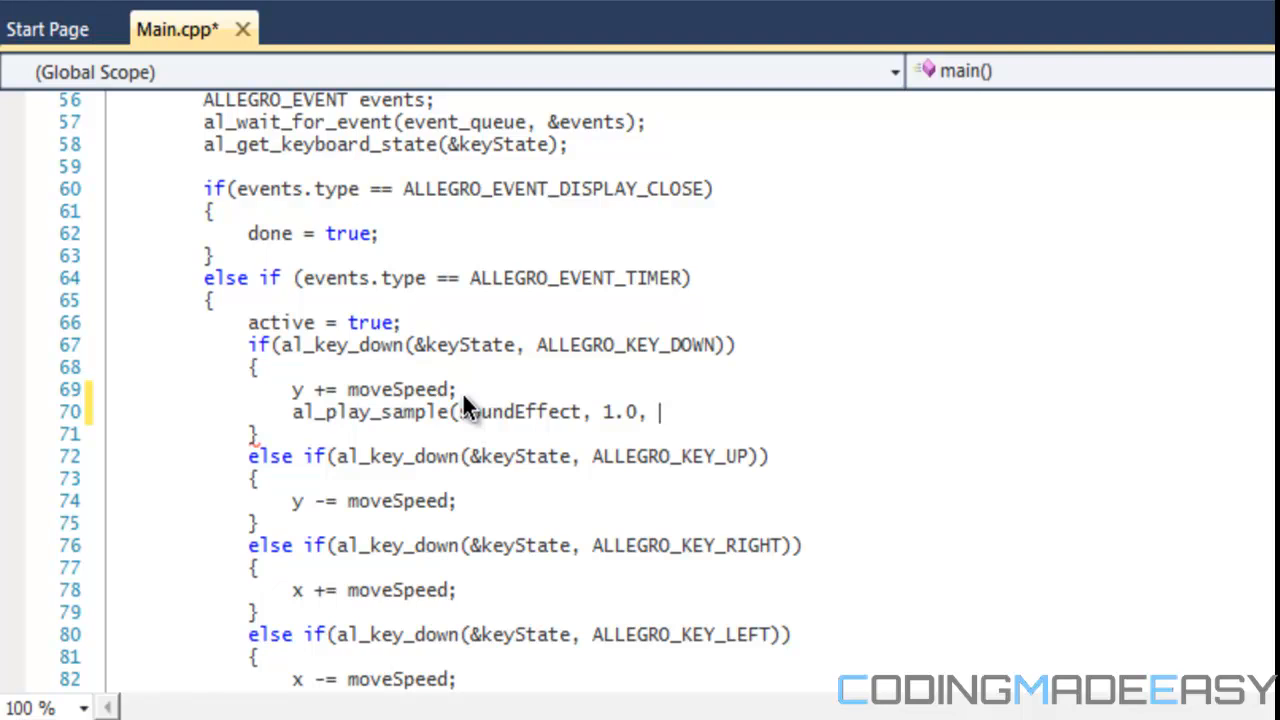
text(0)
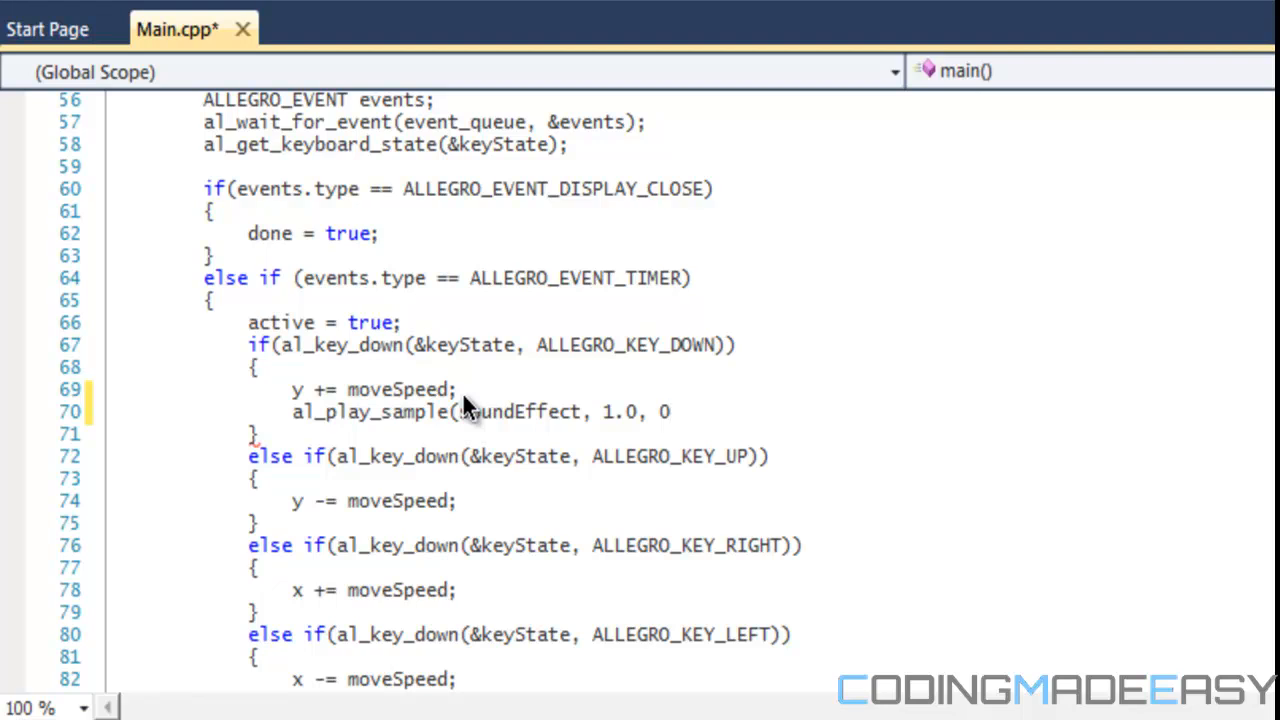
text(,)
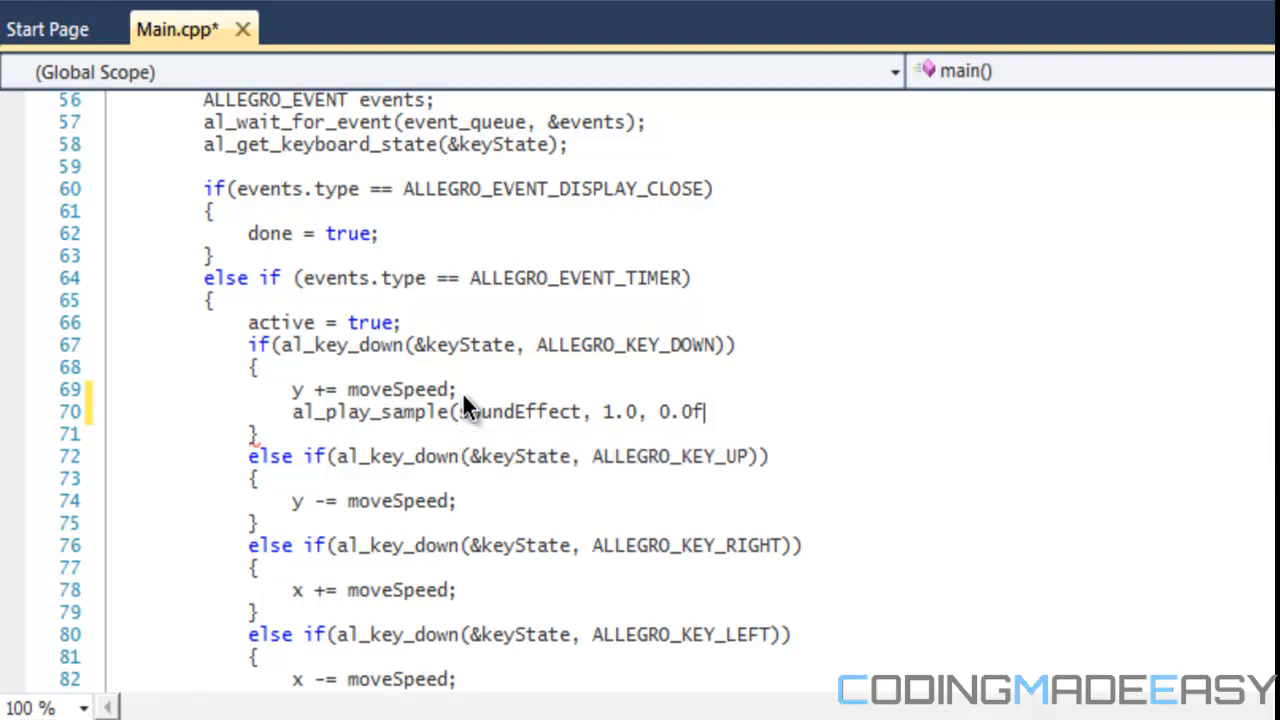
text(,)
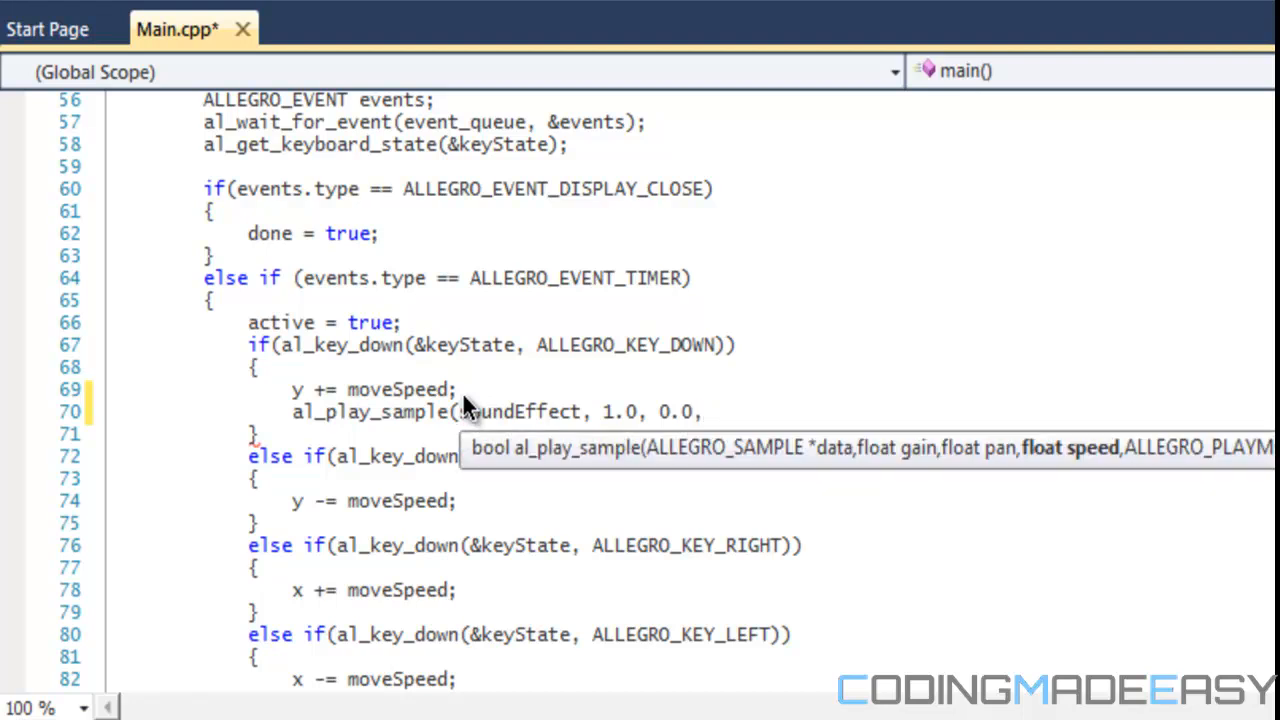
text(1.0, LL)
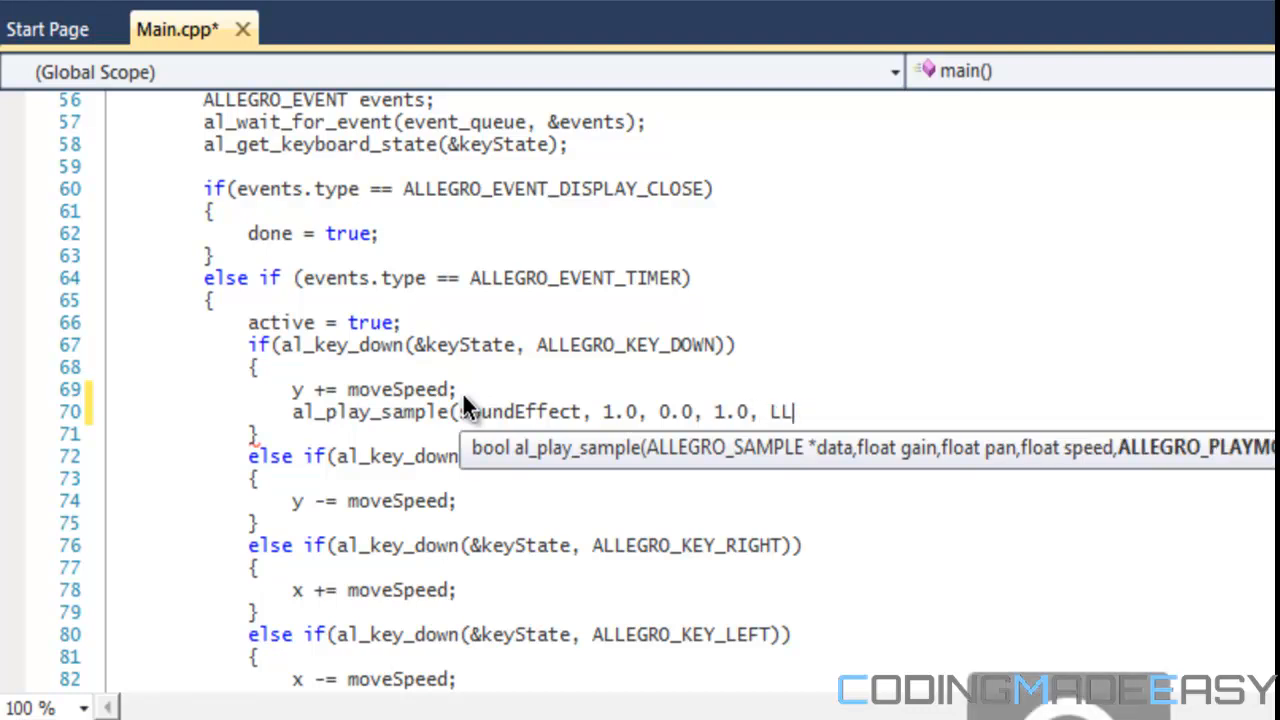
Close the play call with ALLEGRO_PLAYMODE_ONCE, 0); to play soundEffect once
text(ALLEGRO_)
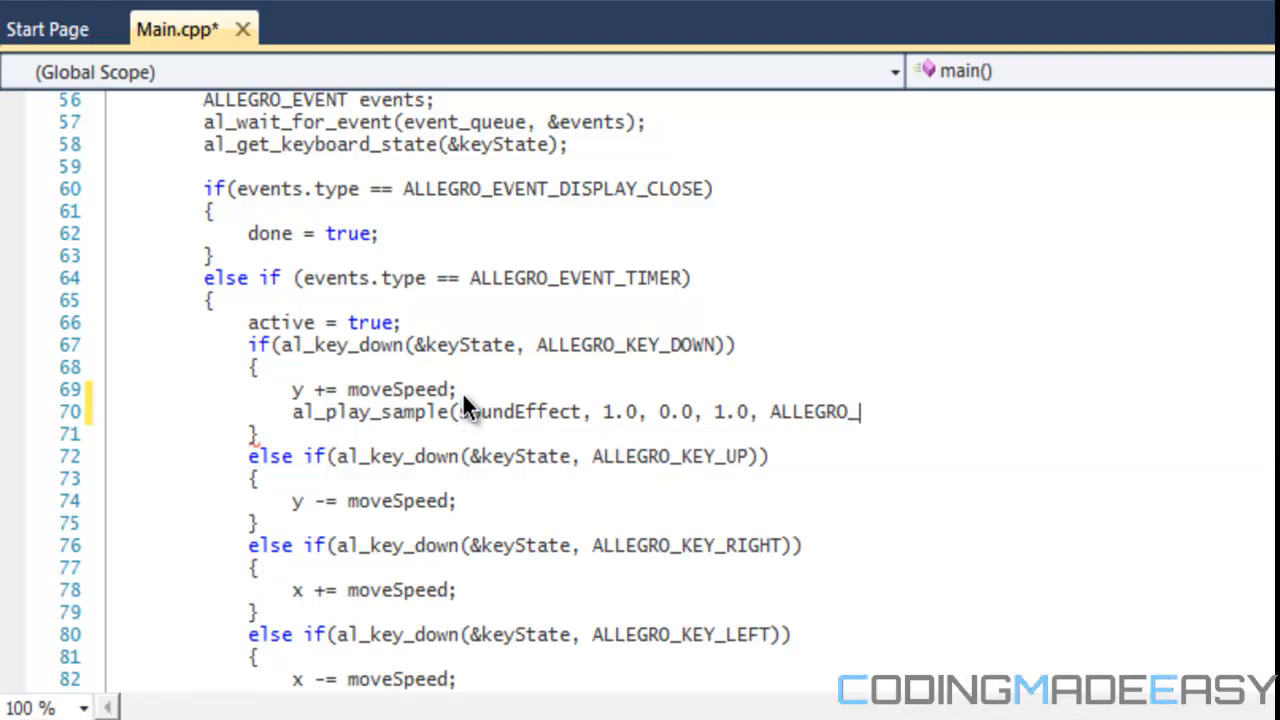
text(PLAYM)
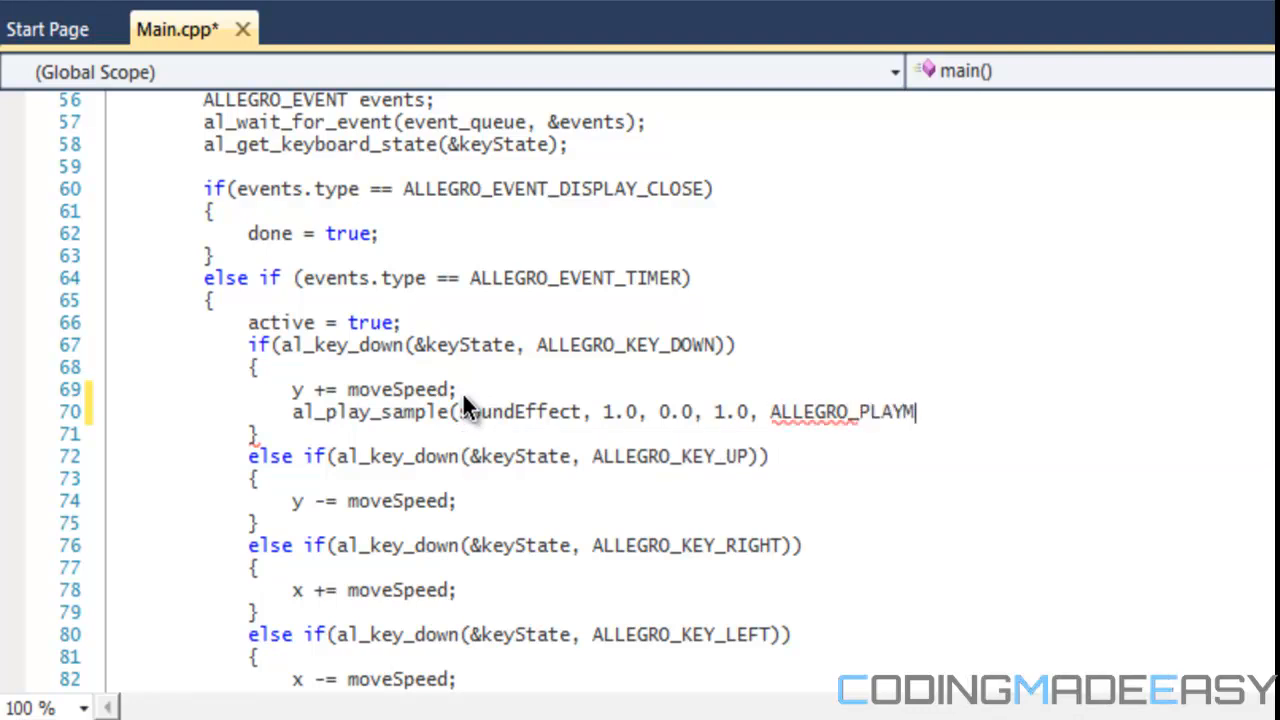
text(ODE)
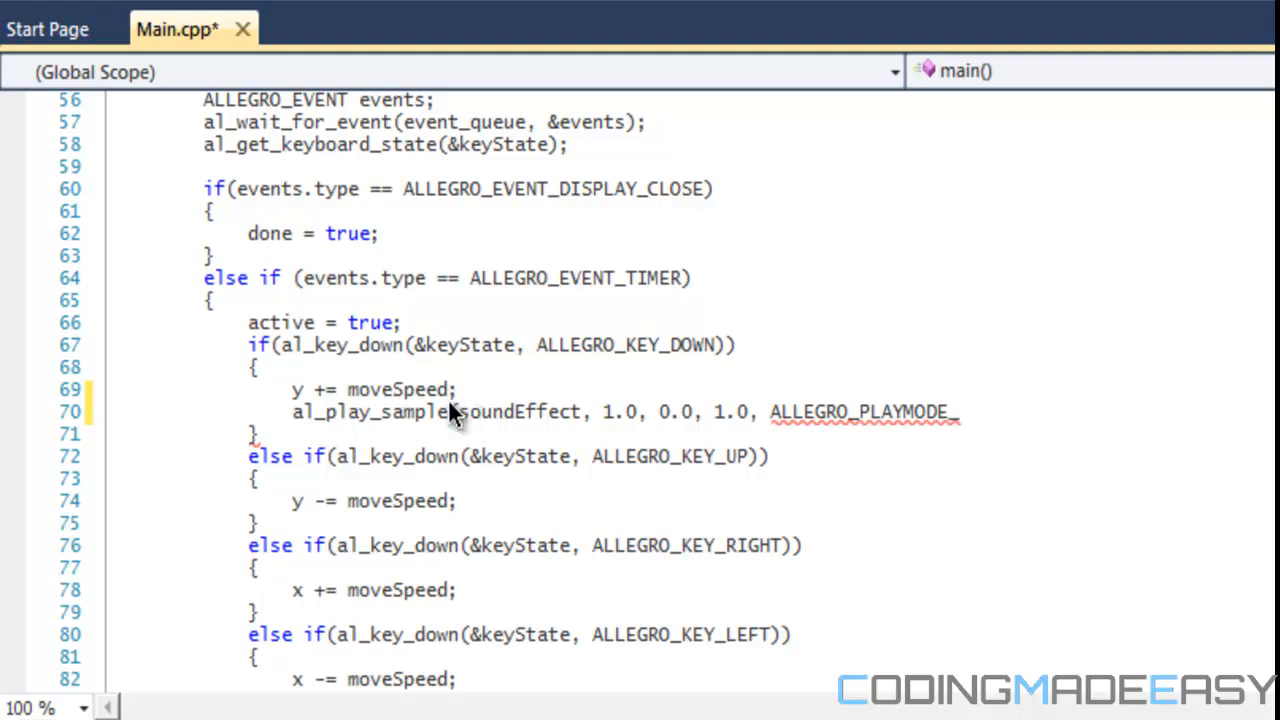
text(_ONCE, 0)
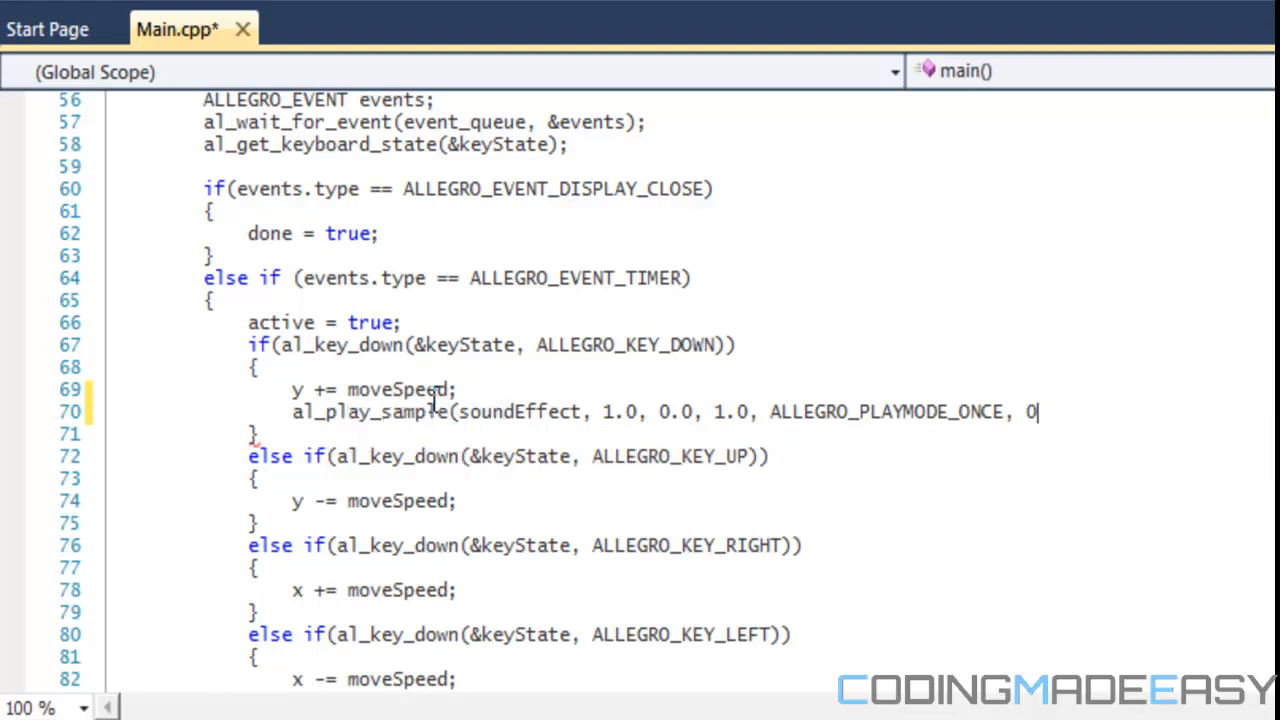
text();)
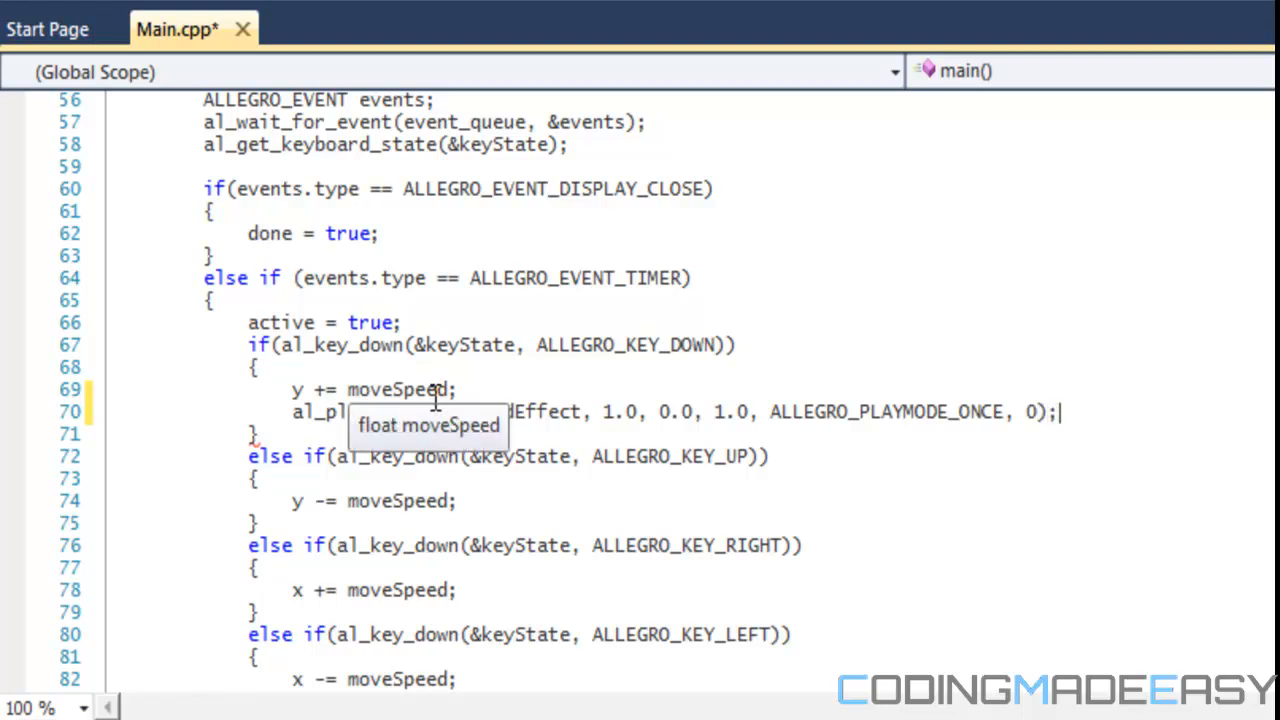
mouse_move(437, 405)
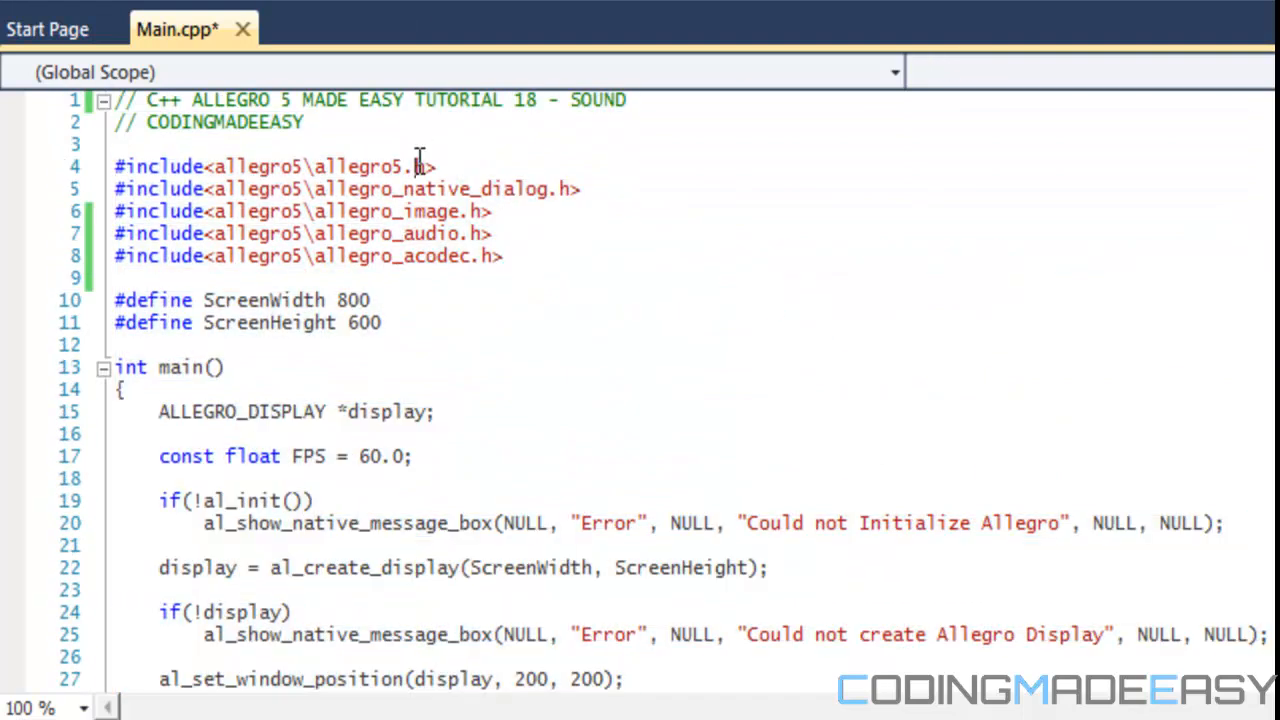
mouse_move(393, 57)
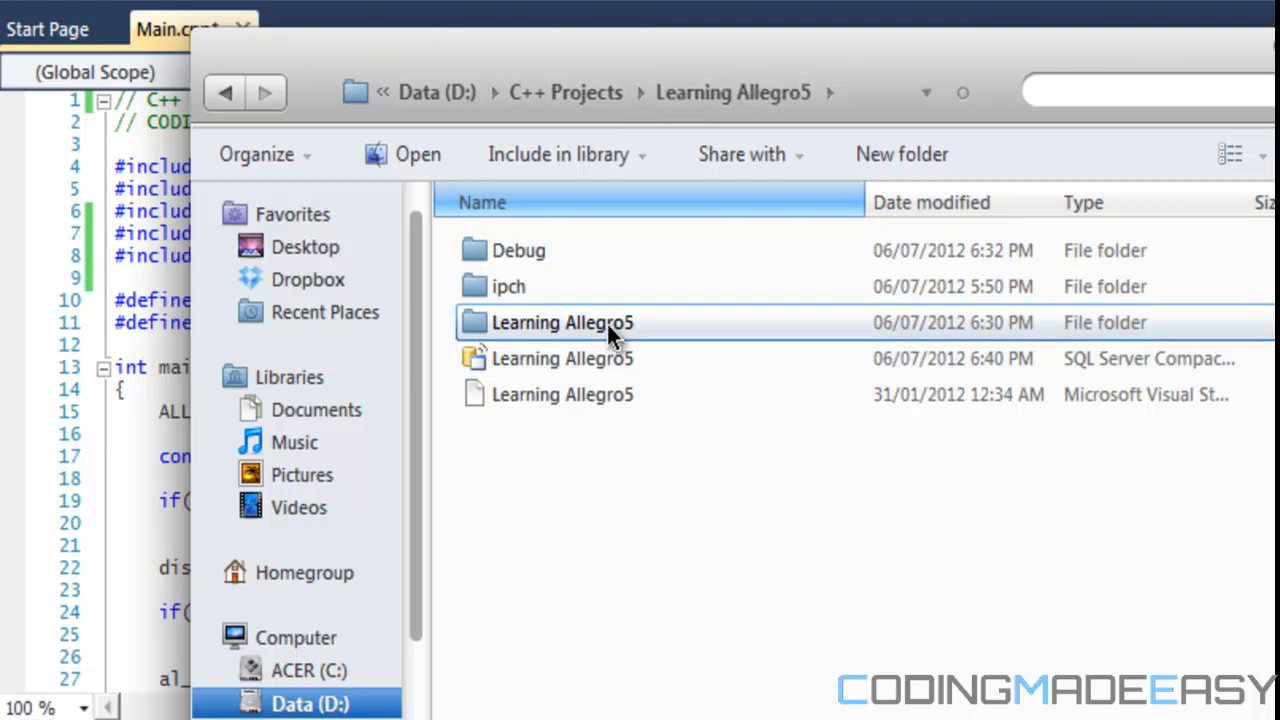
Open the inner Learning Allegro5 folder and bring up the New item menu
double_click(562, 322)
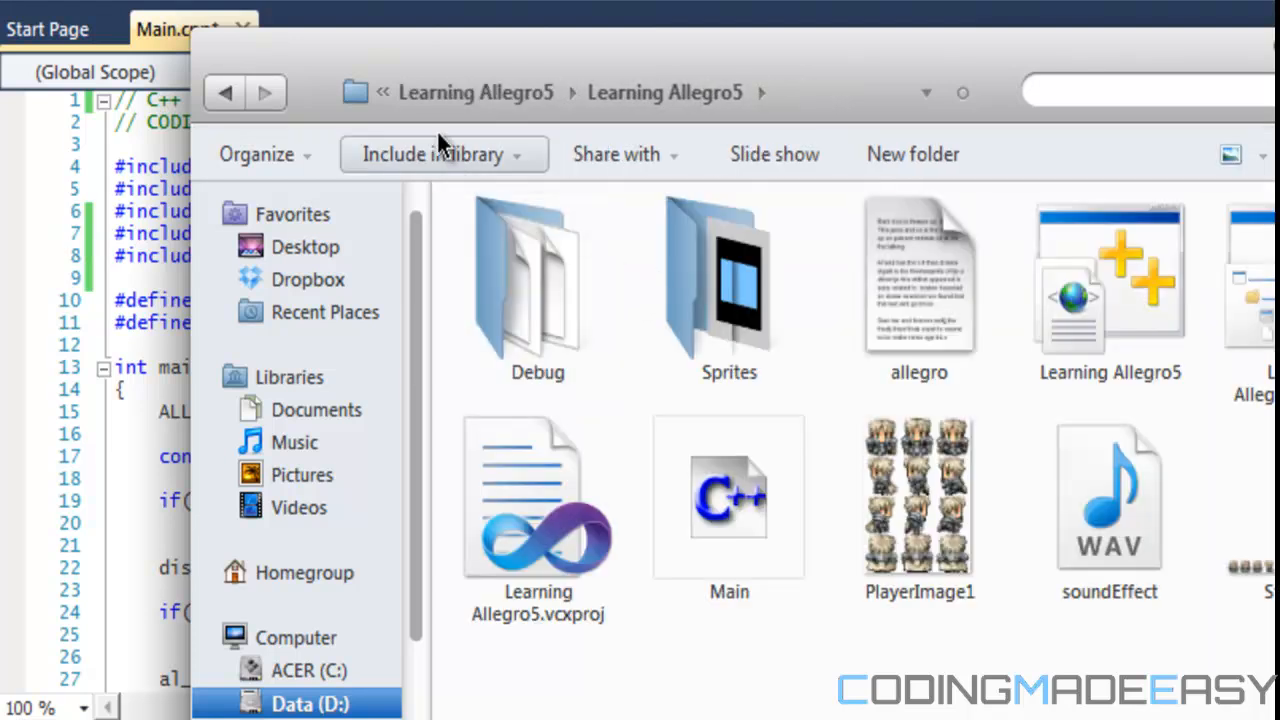
mouse_move(680, 105)
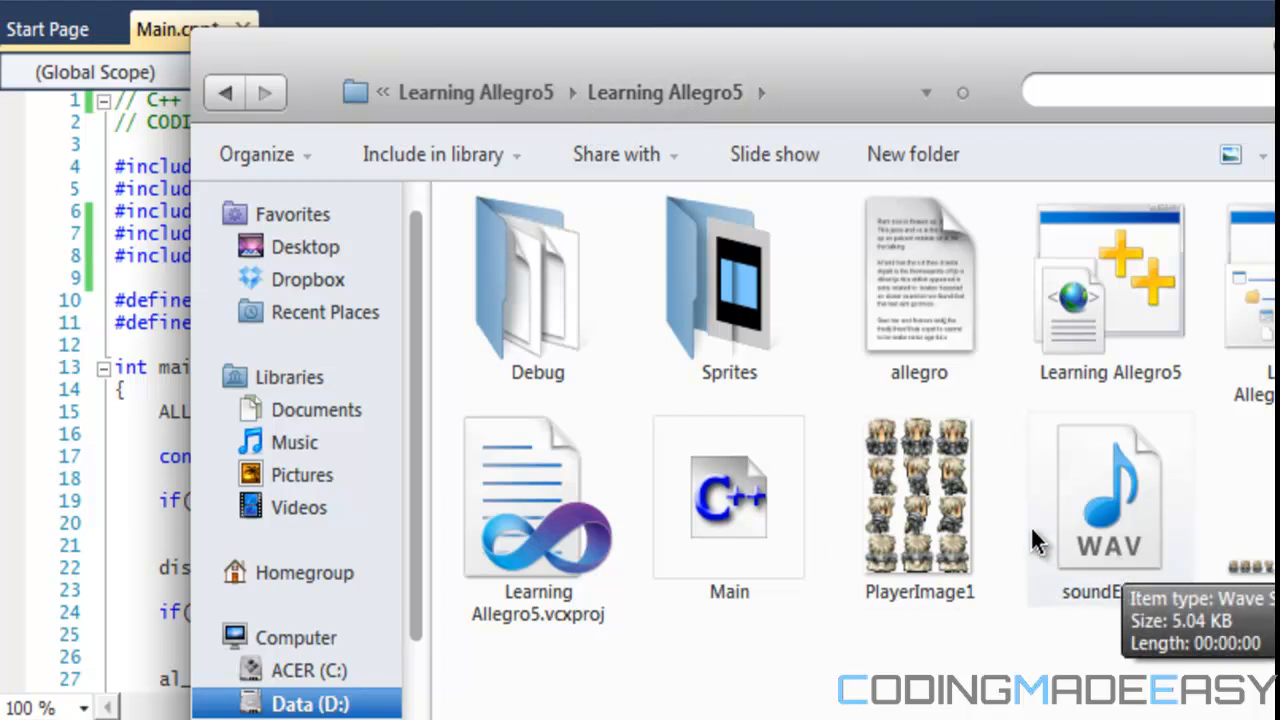
click(1109, 497)
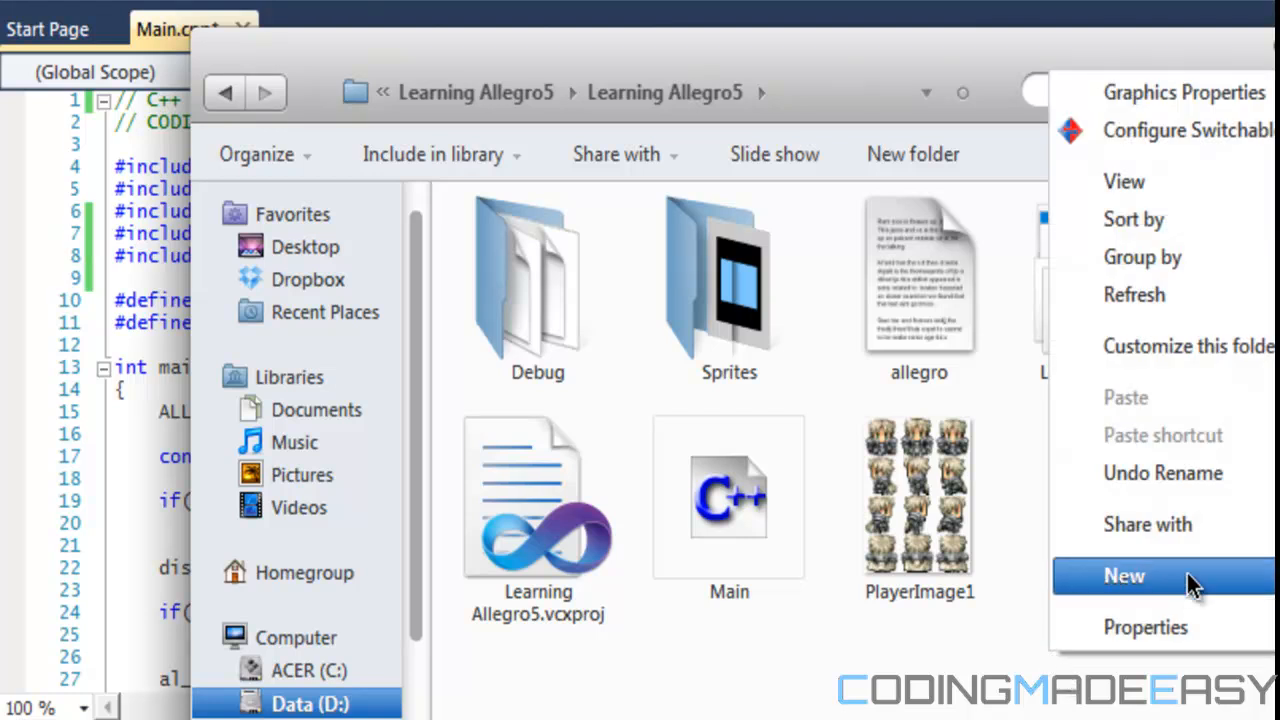
Create a new folder named Sound in the project folder
click(1124, 575)
text(Sound)
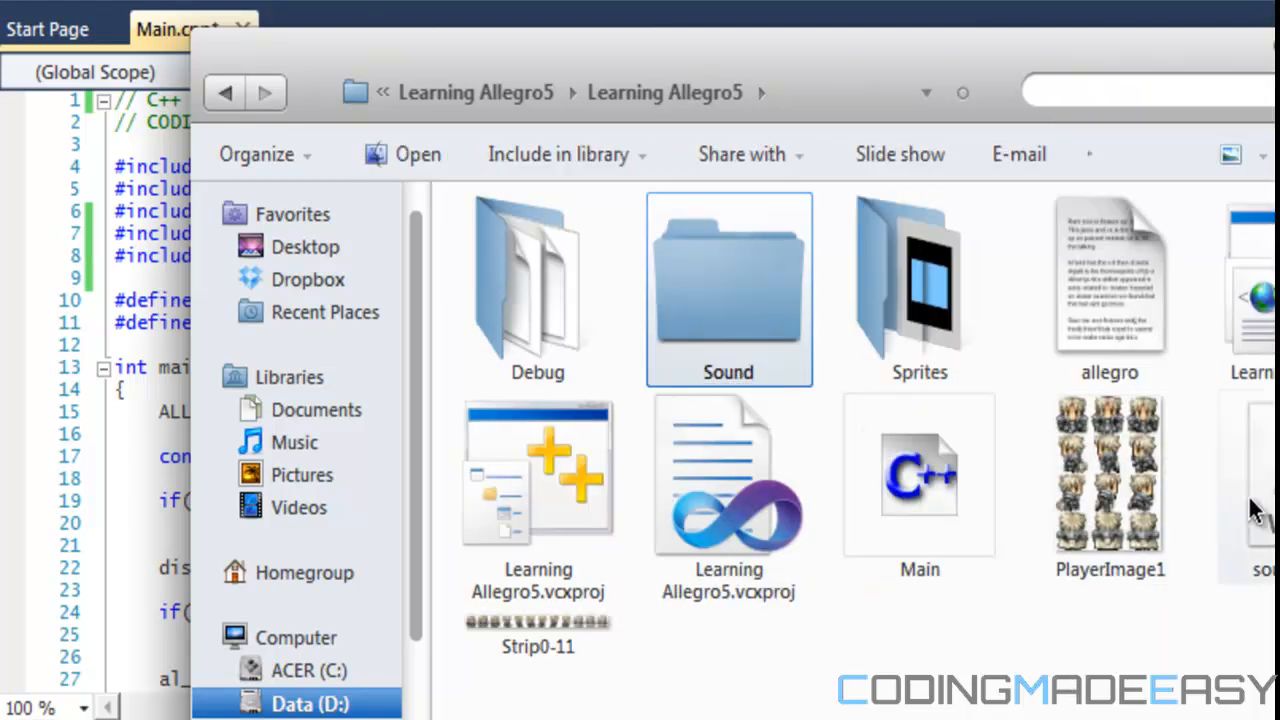
click(1260, 490)
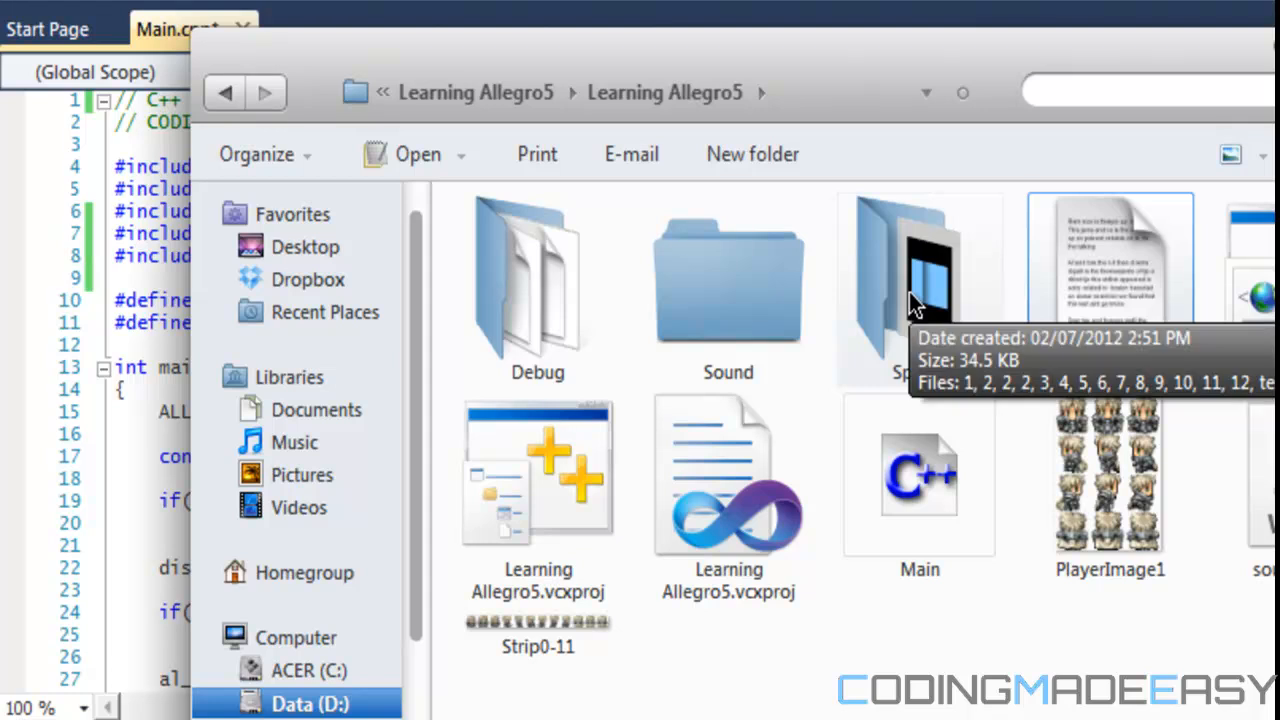
Delete the Sound folder, confirming the move to the Recycle Bin
click(919, 280)
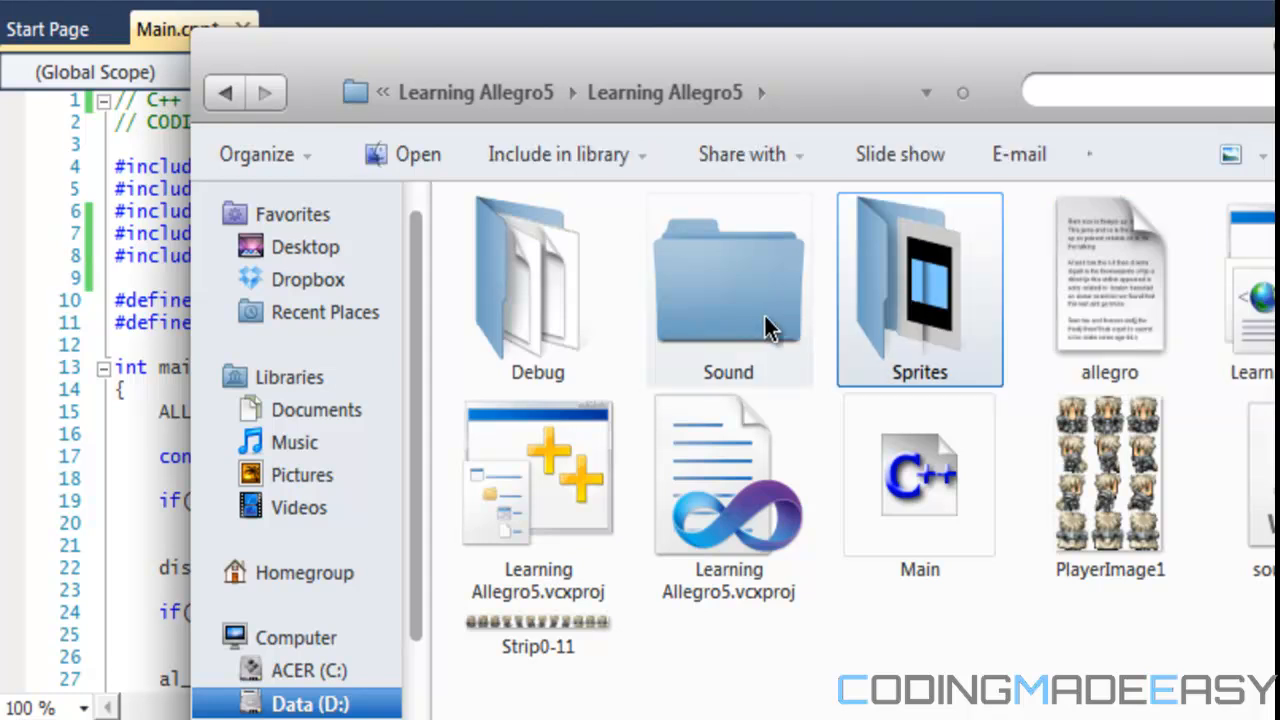
key(Delete)
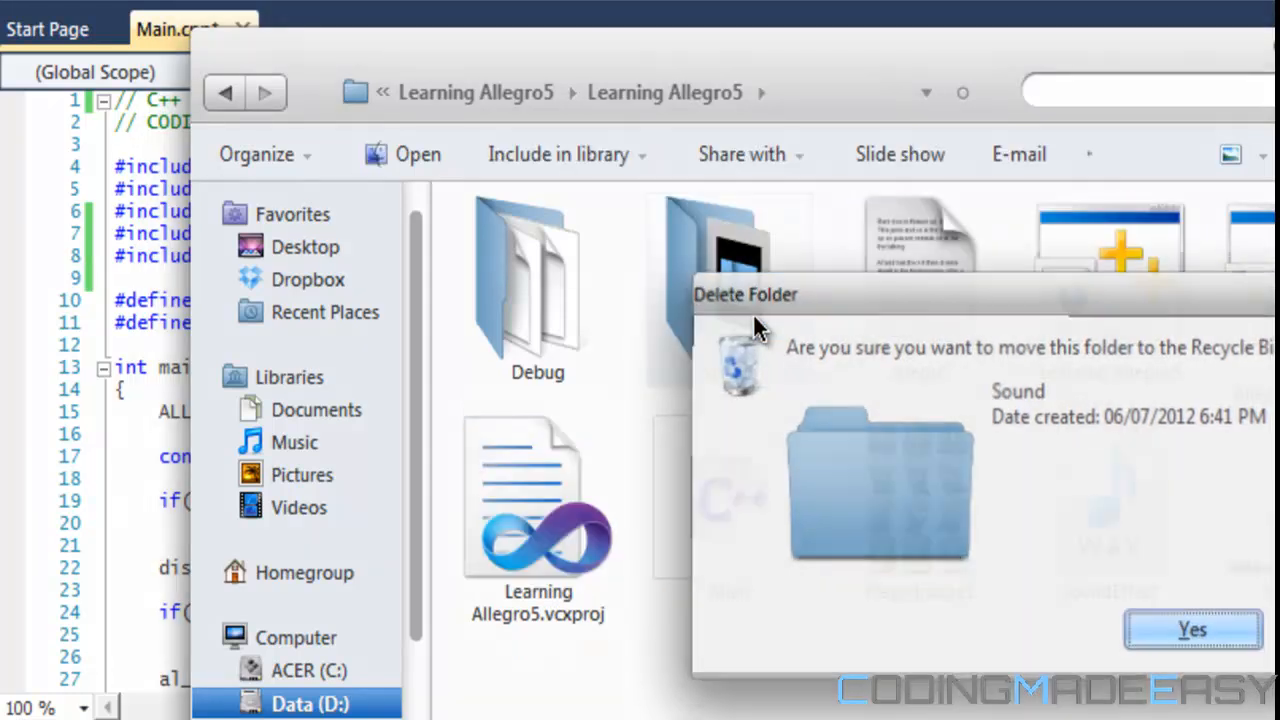
click(1192, 629)
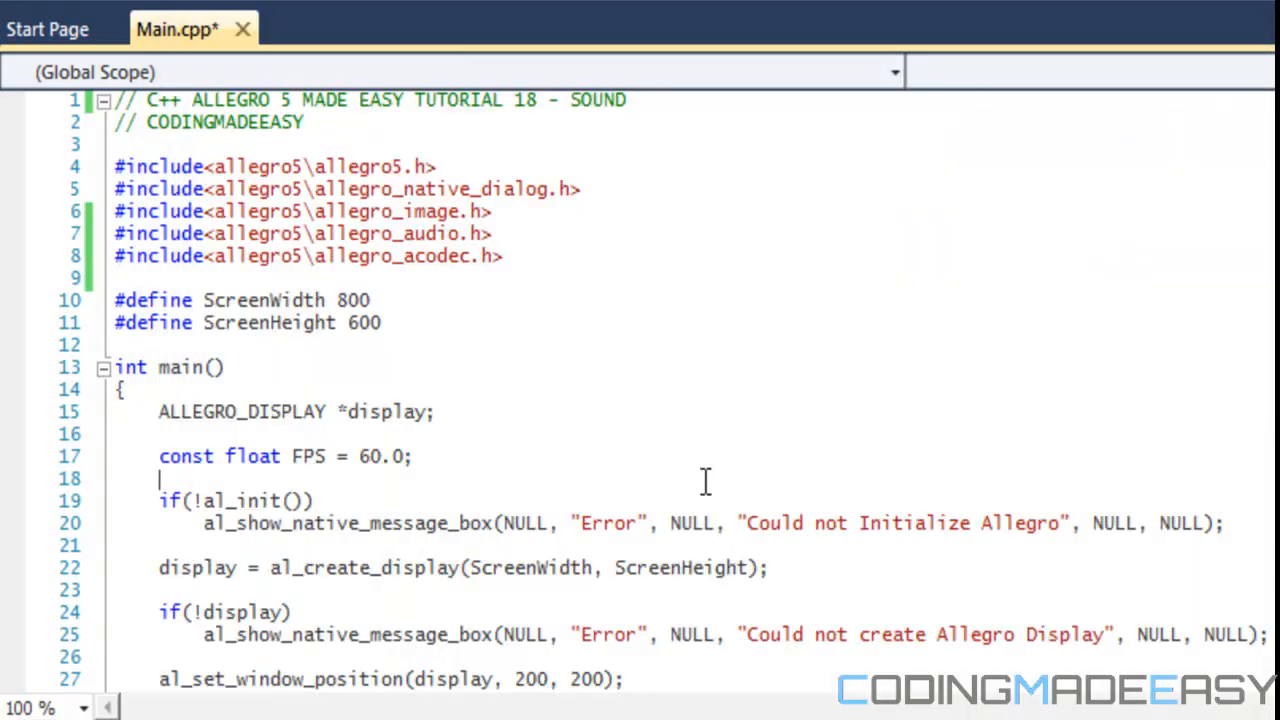
scroll(down, 3)
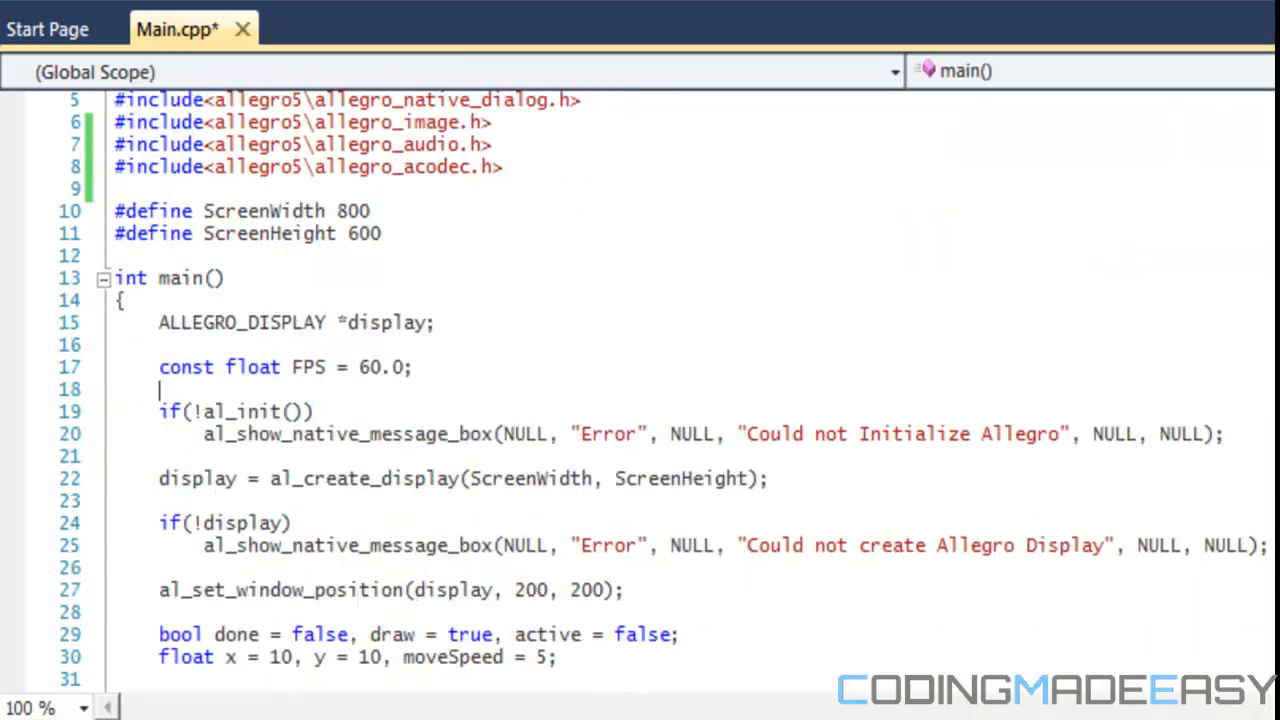